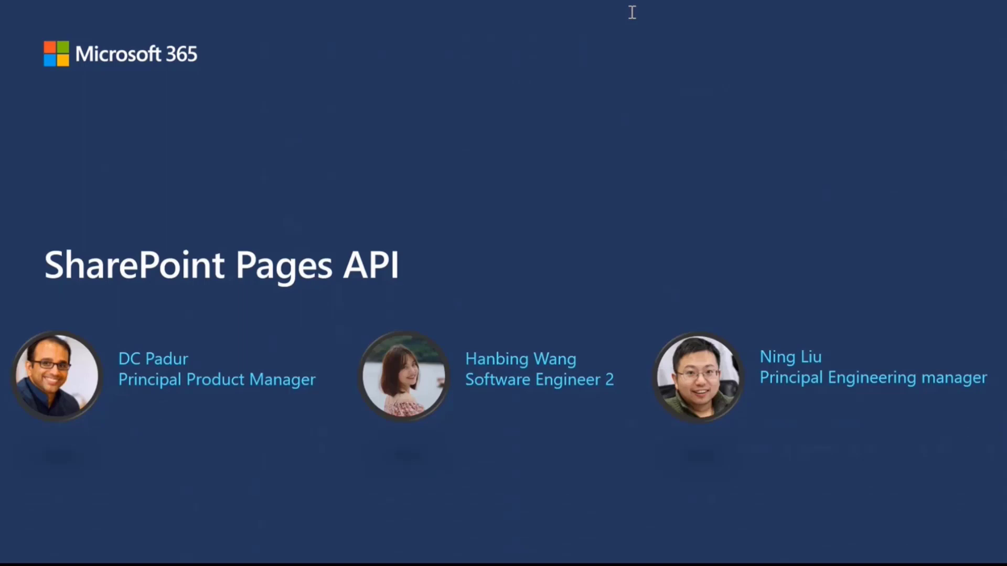
{"action": "mouse_move", "coordinate": [636, 18]}
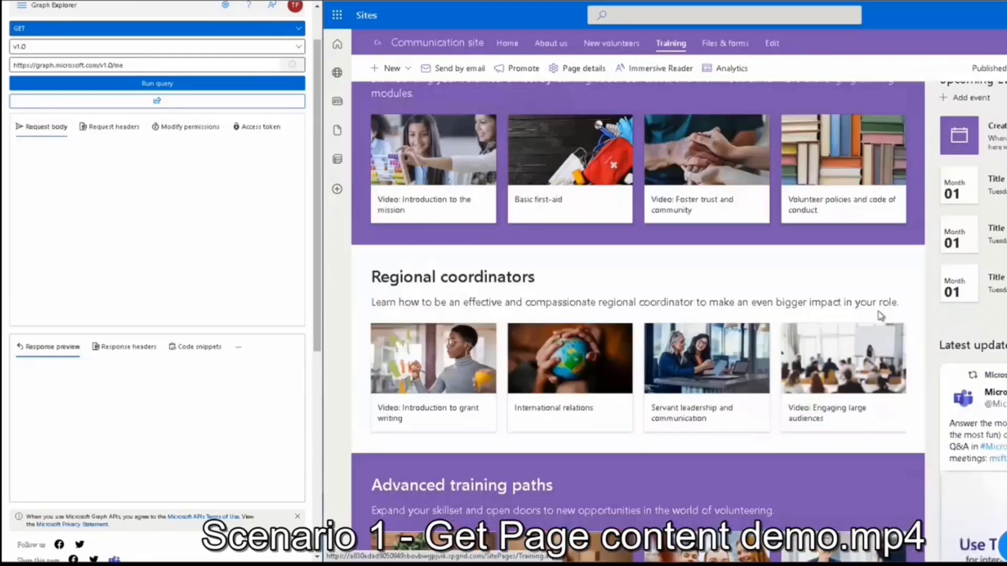
- Run the GET request for the Training page and enlarge its JSON response preview
{"action": "scroll", "scroll_direction": "down", "scroll_amount": 3}
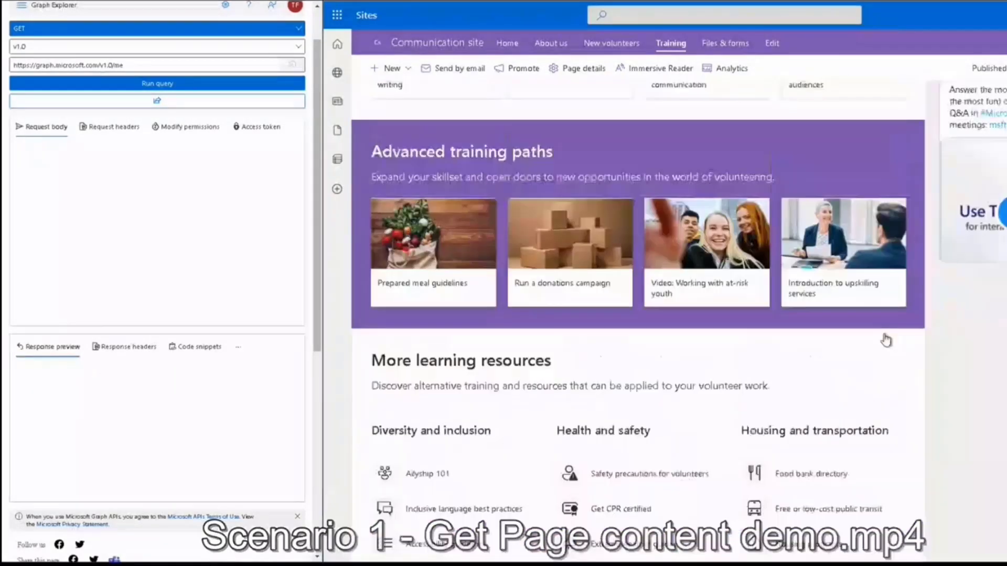
{"action": "scroll", "scroll_direction": "up", "scroll_amount": 3}
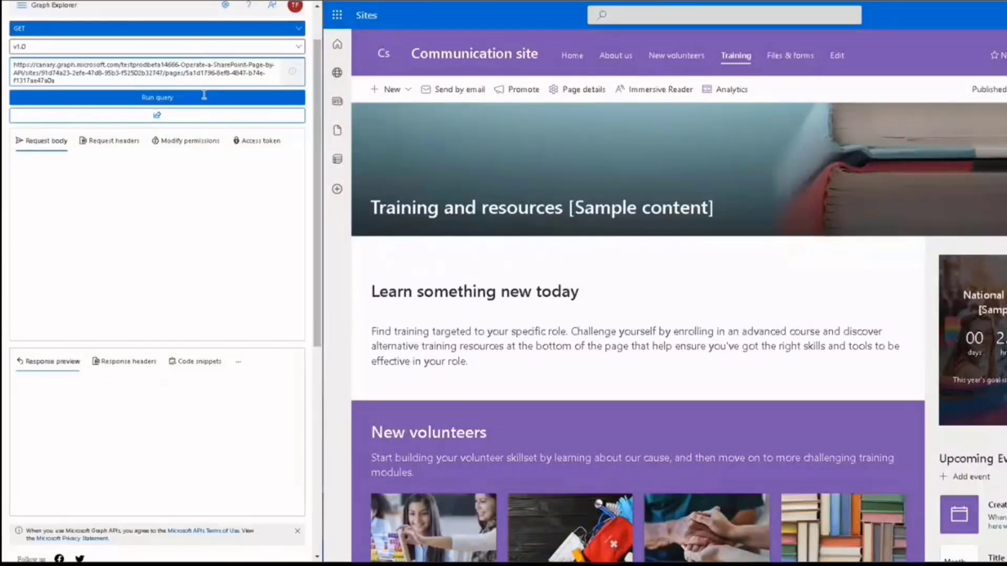
{"action": "left_click", "coordinate": [157, 97]}
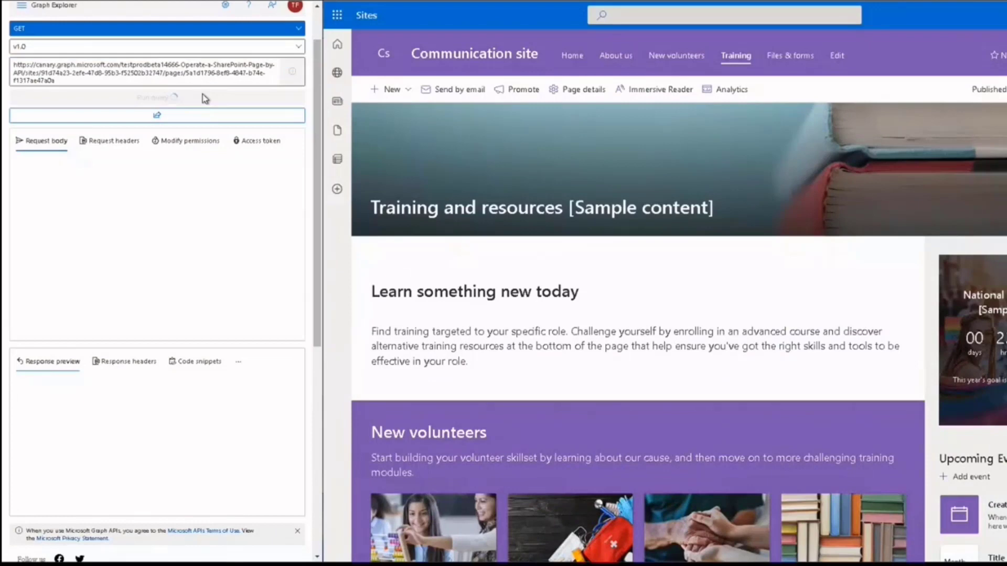
{"action": "left_click", "coordinate": [157, 97]}
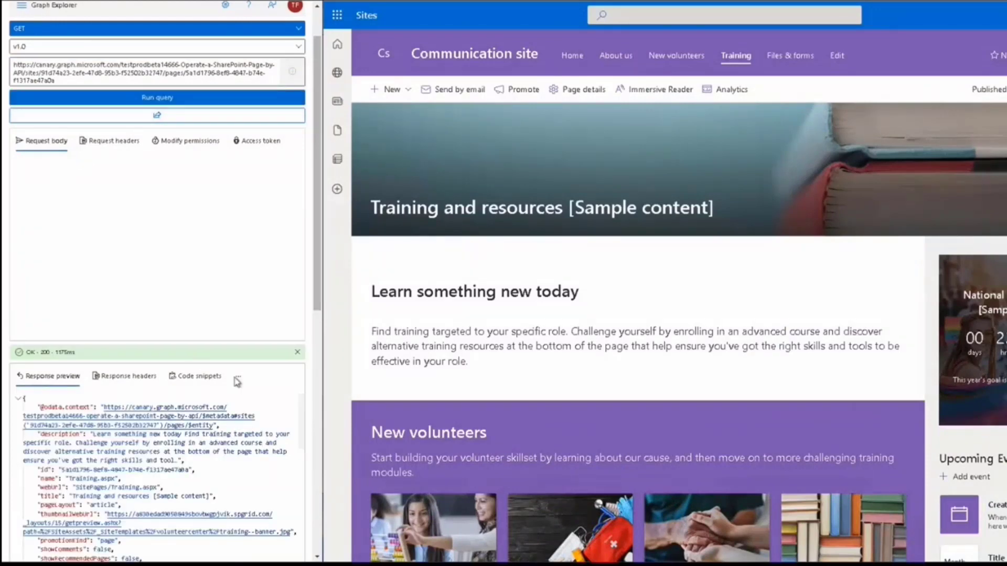
{"action": "left_click", "coordinate": [239, 376]}
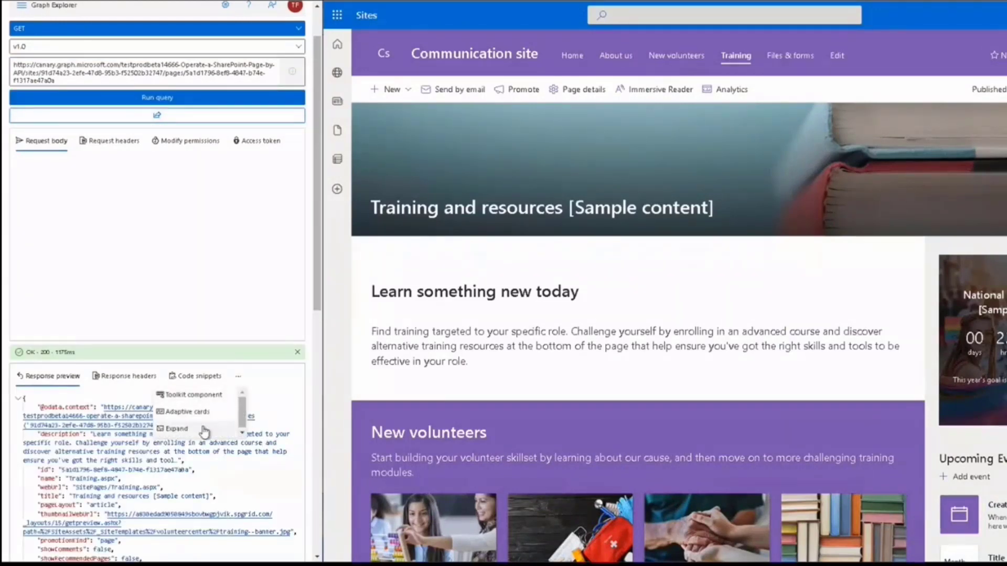
{"action": "left_click", "coordinate": [176, 429]}
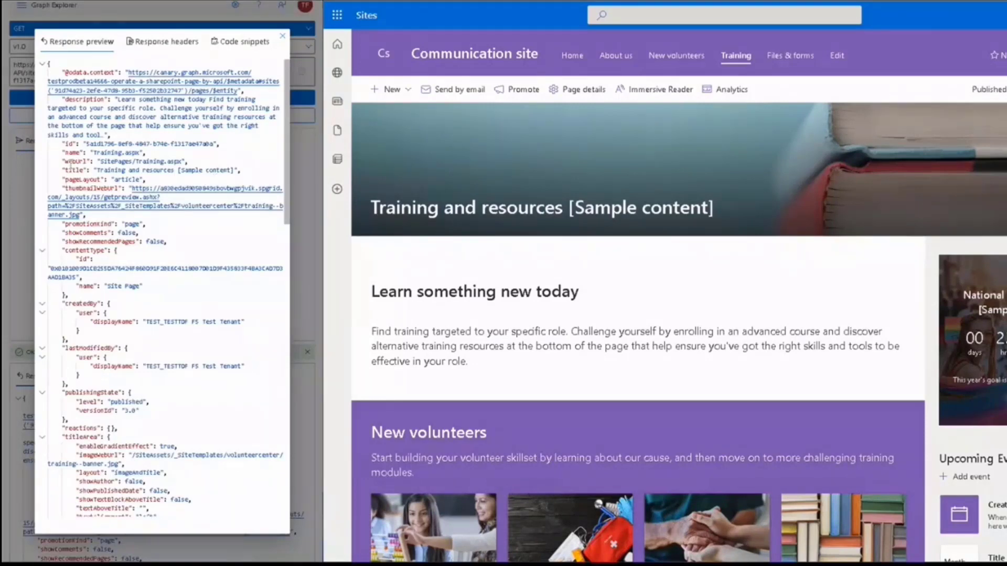
- Highlight promotionKind in the enlarged response and scroll down to the titleArea details
{"action": "double_click", "coordinate": [122, 152]}
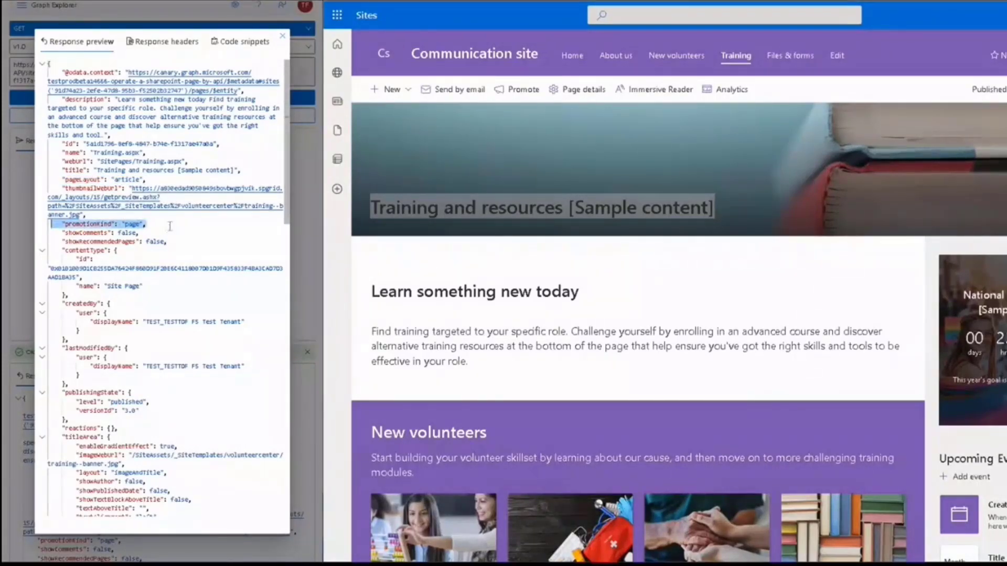
{"action": "mouse_move", "coordinate": [170, 223]}
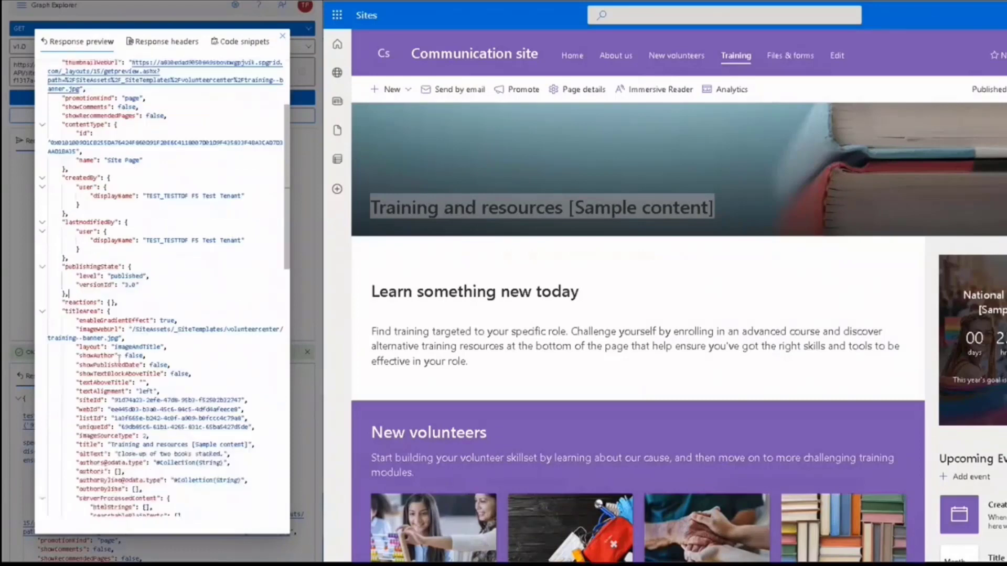
{"action": "scroll", "scroll_direction": "down", "scroll_amount": 3}
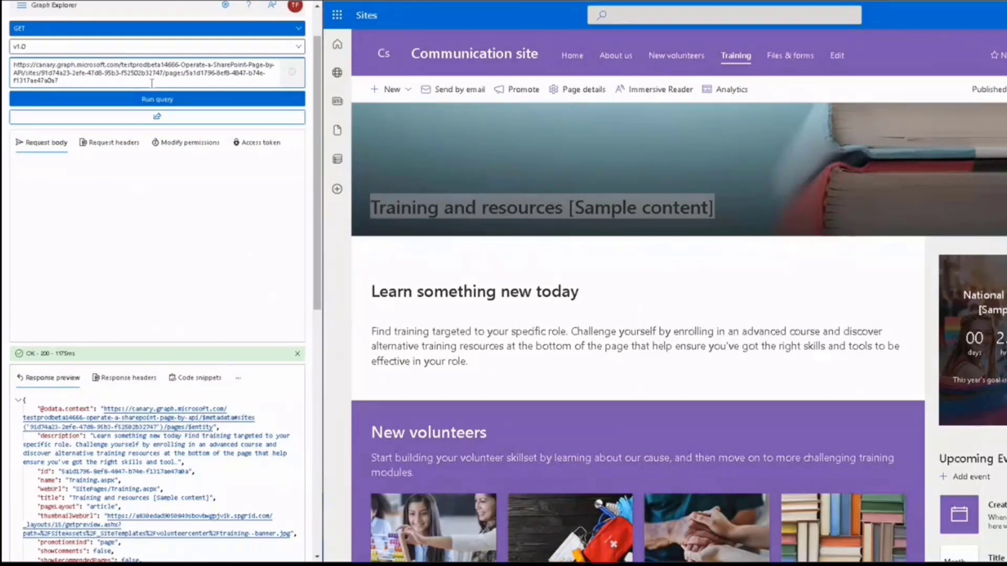
- Rerun the Training page GET with expand=canvaslayout and scroll the enlarged response to canvasLayout
{"action": "type", "text": "expand="}
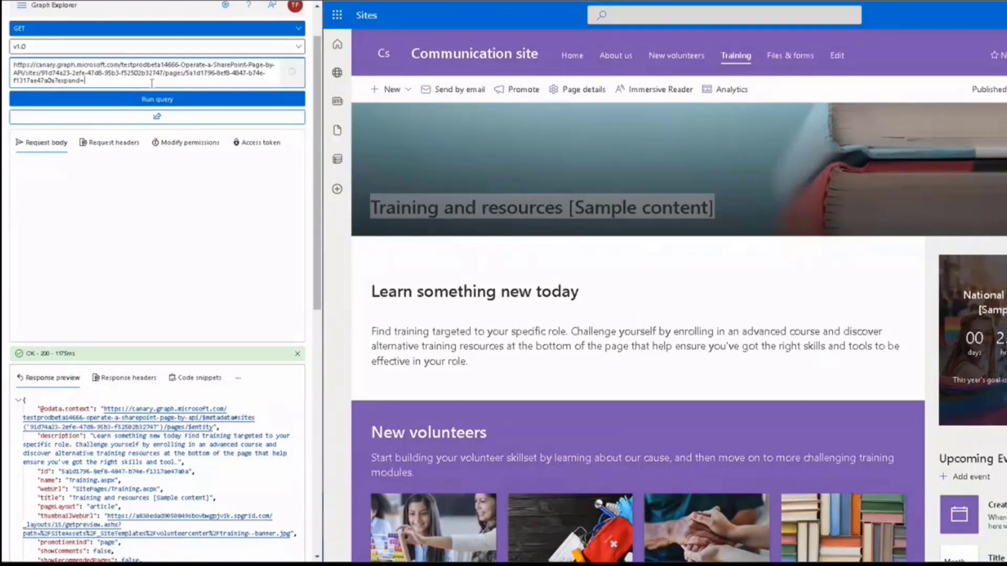
{"action": "type", "text": "canvaslayout"}
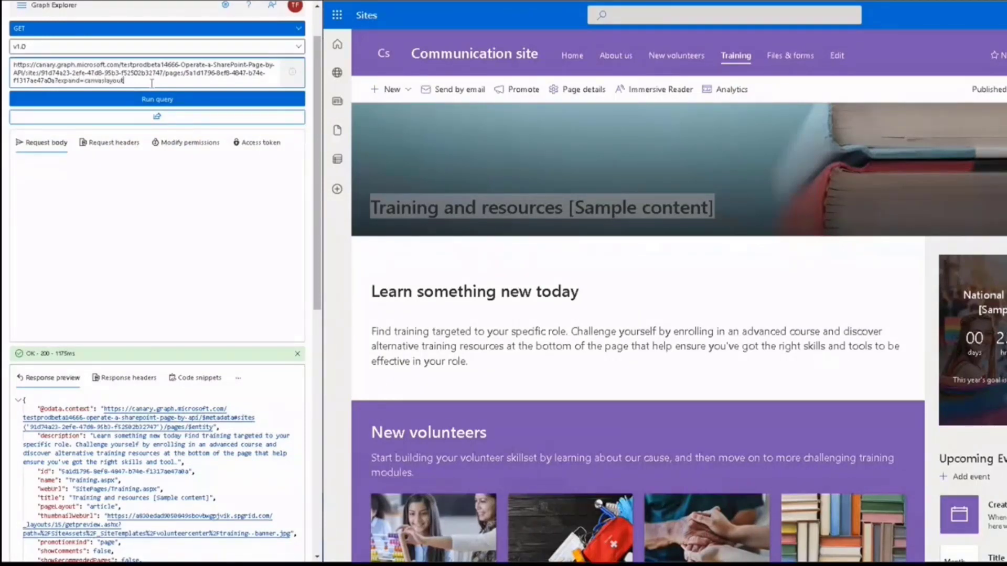
{"action": "left_click", "coordinate": [157, 99]}
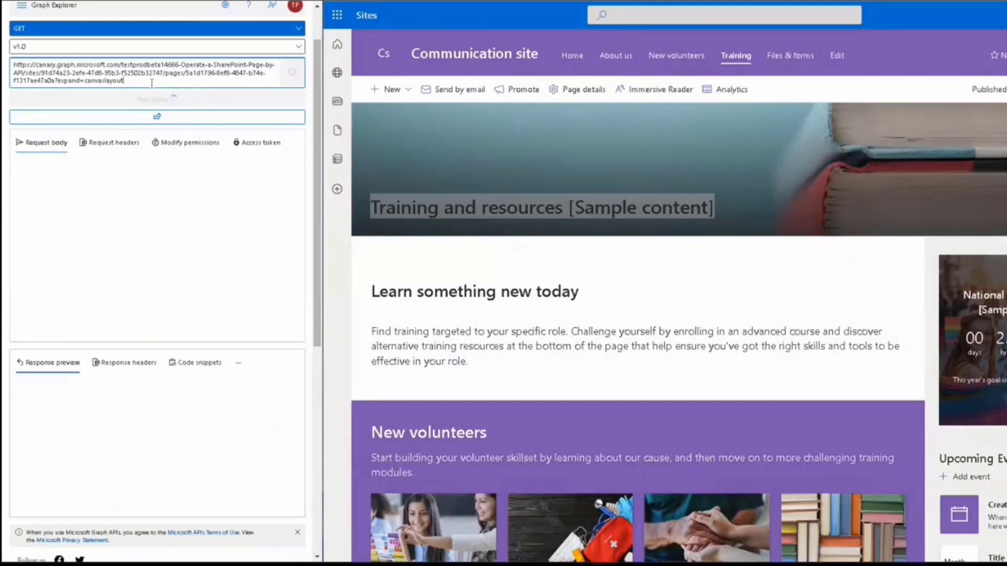
{"action": "left_click", "coordinate": [157, 99]}
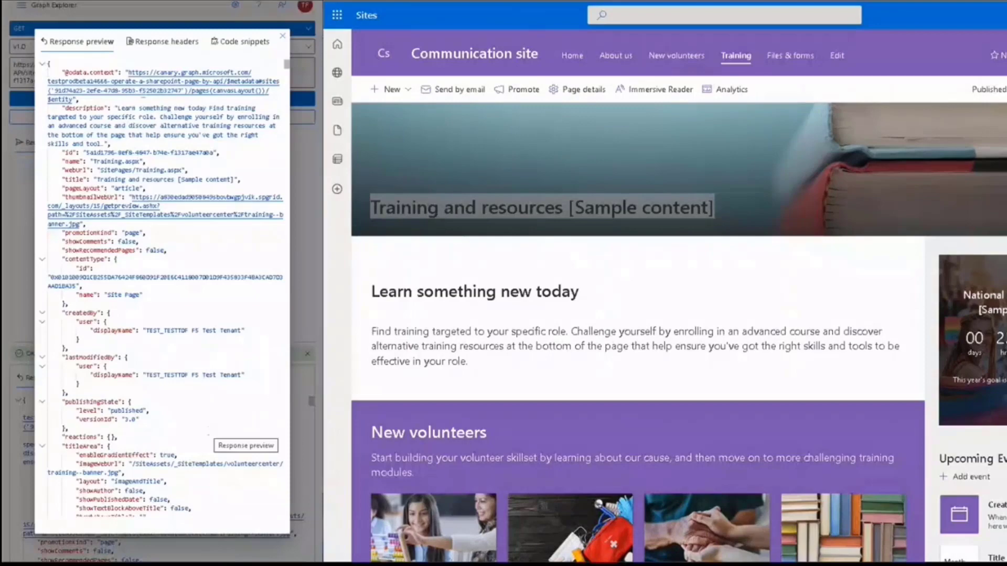
{"action": "scroll", "scroll_direction": "down", "scroll_amount": 3}
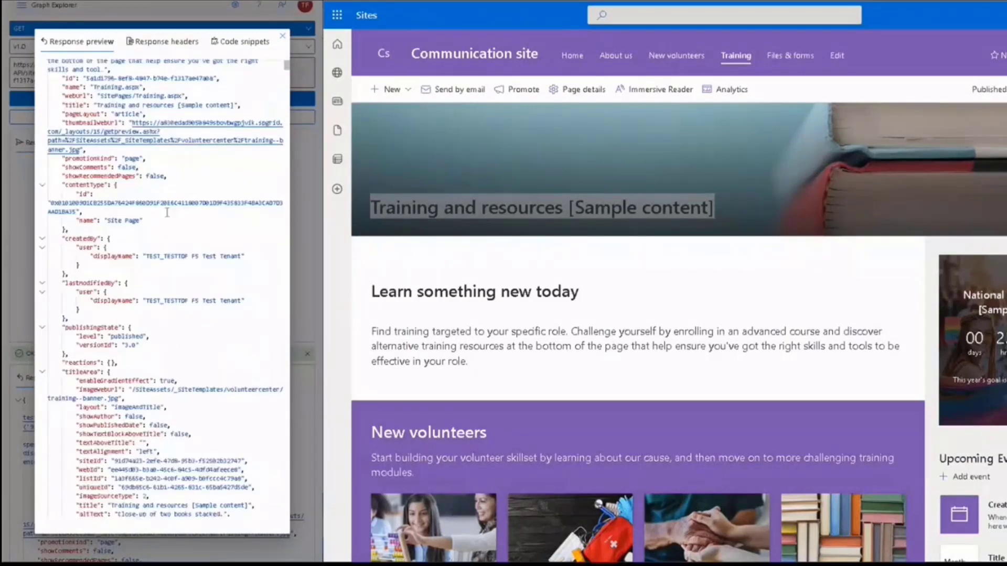
{"action": "scroll", "scroll_direction": "down", "scroll_amount": 3}
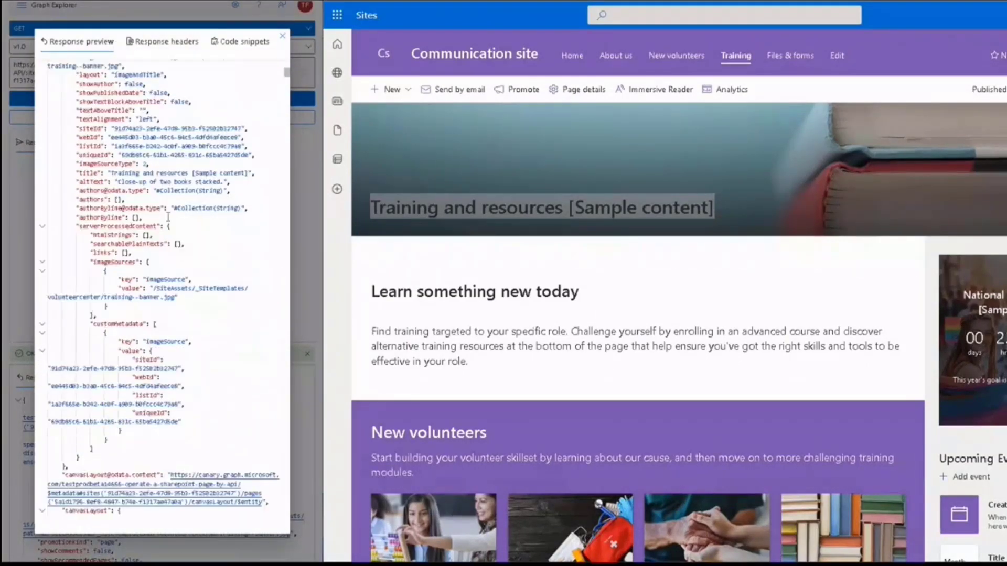
{"action": "scroll", "scroll_direction": "down", "scroll_amount": 3}
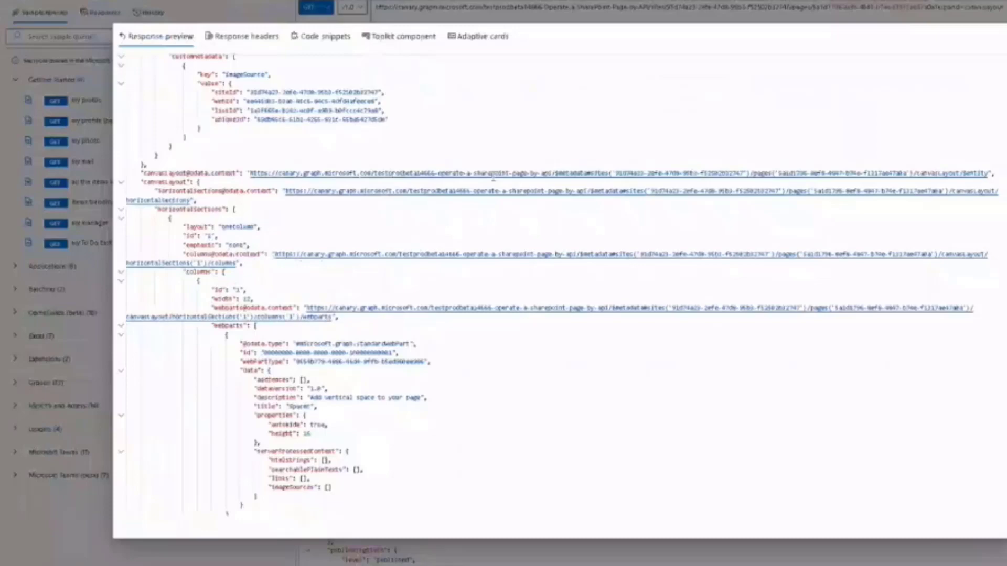
- Set up the About us page GET with expand=canvasLayout, with the About us page open beside it
{"action": "left_click", "coordinate": [122, 208]}
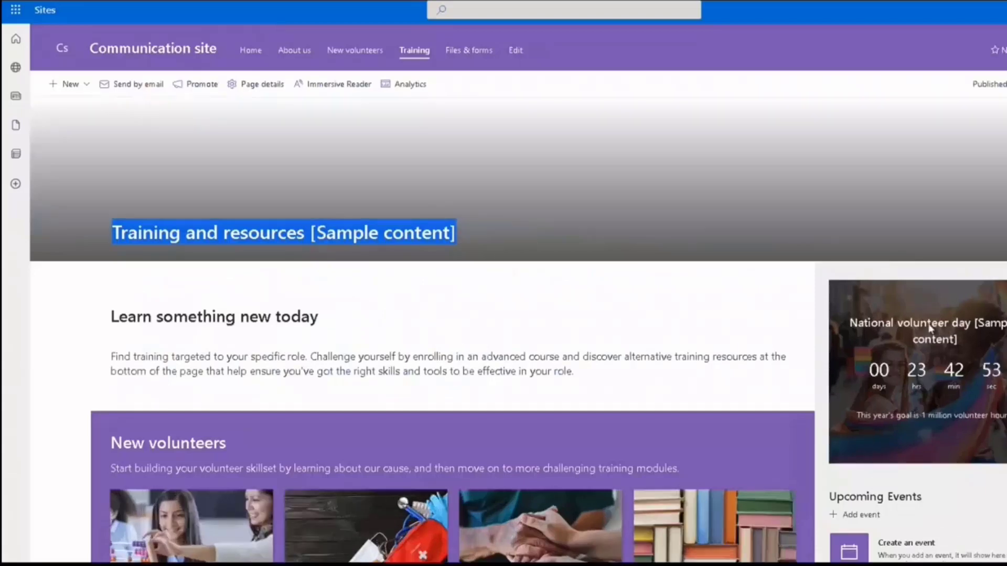
{"action": "scroll", "scroll_direction": "down", "scroll_amount": 3}
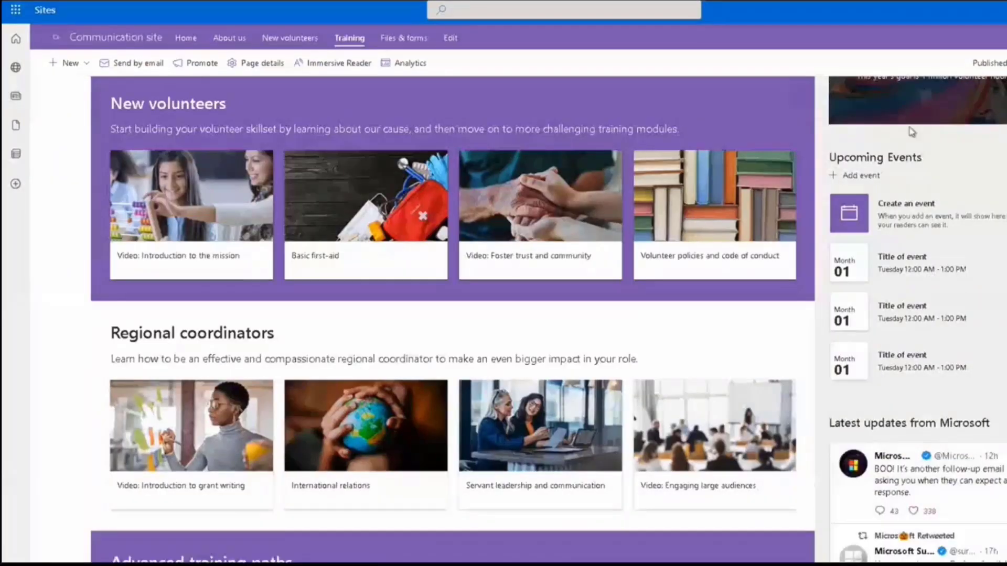
{"action": "scroll", "scroll_direction": "up", "scroll_amount": 3}
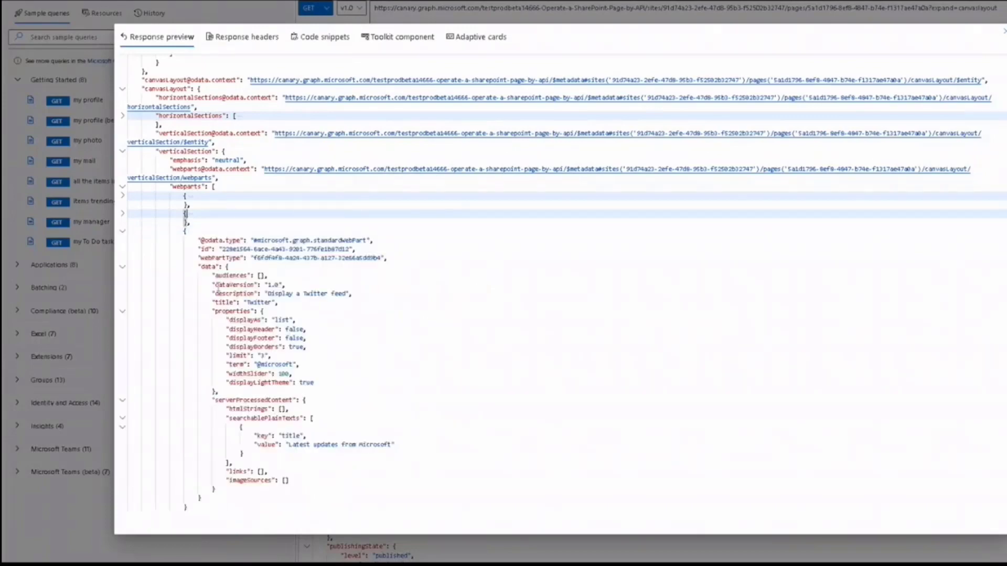
{"action": "double_click", "coordinate": [243, 302]}
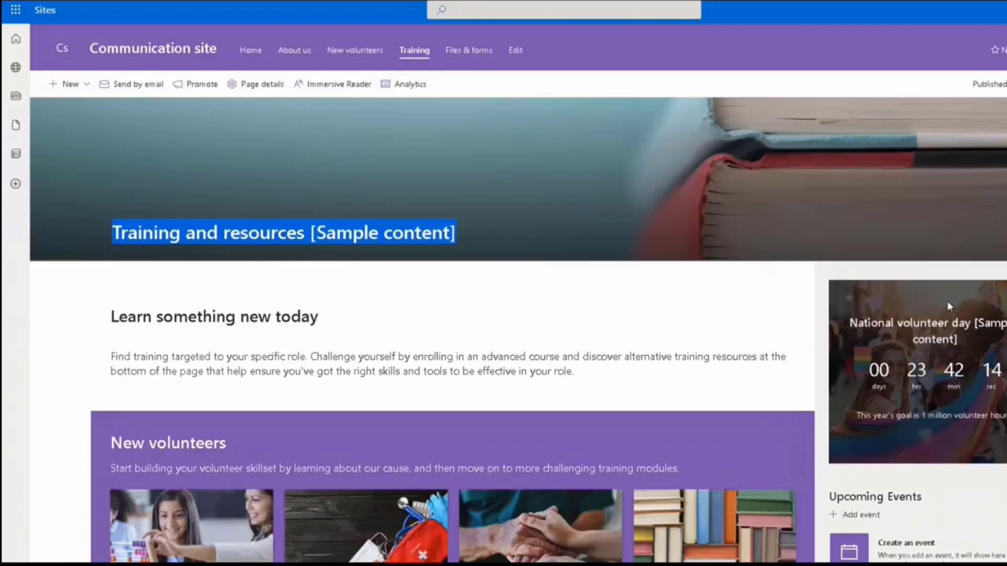
{"action": "scroll", "scroll_direction": "down", "scroll_amount": 3}
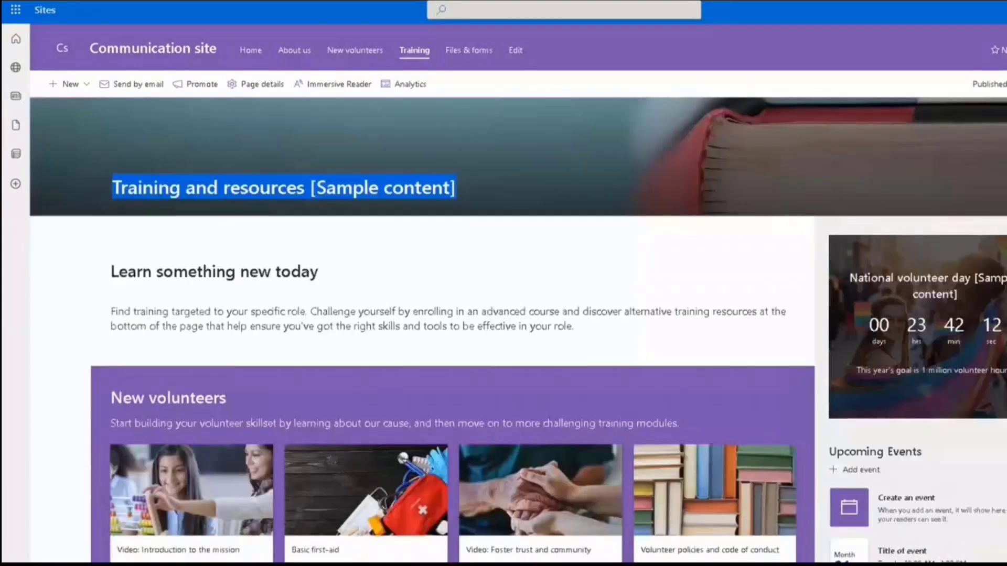
{"action": "scroll", "scroll_direction": "down", "scroll_amount": 3}
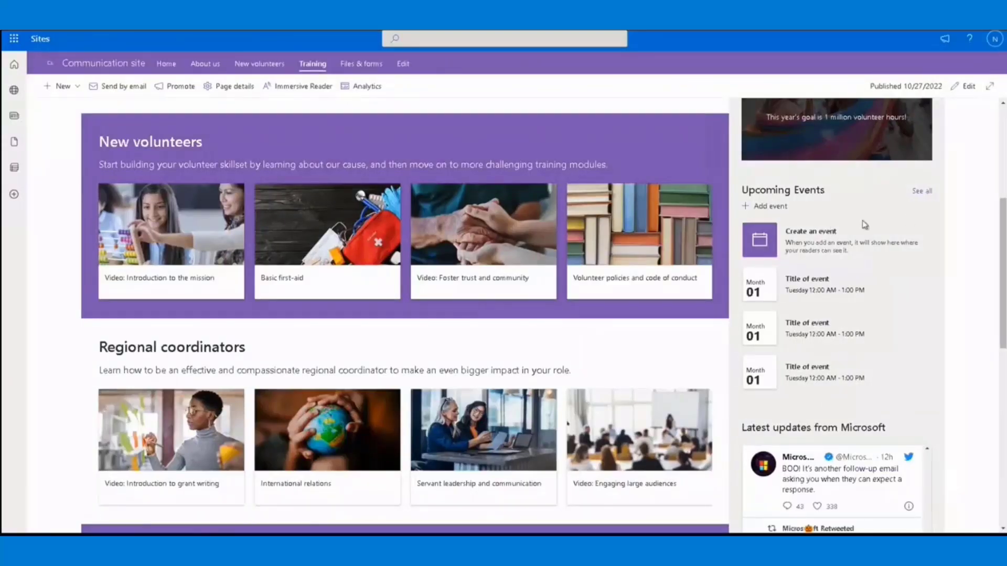
{"action": "scroll", "scroll_direction": "down", "scroll_amount": 3}
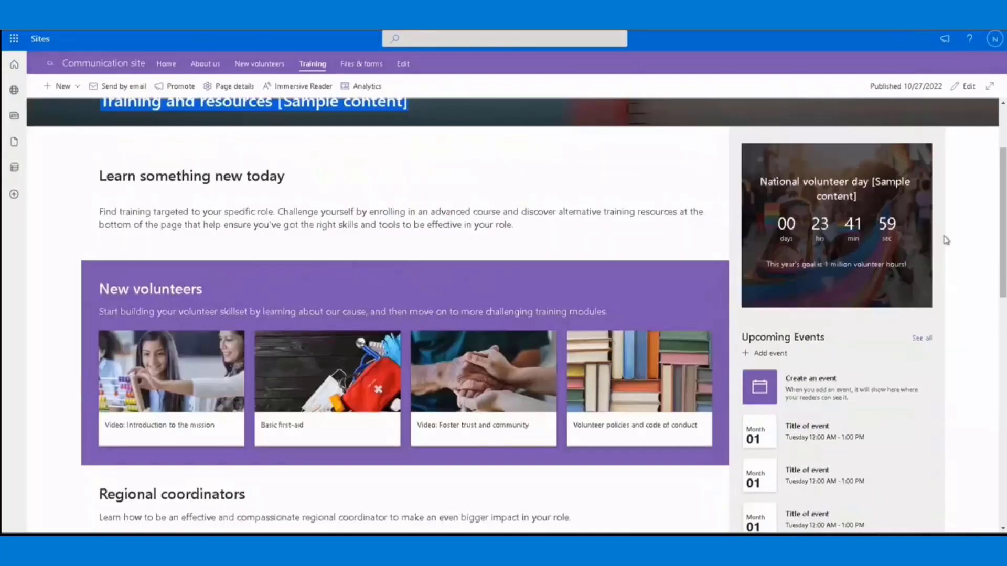
{"action": "scroll", "scroll_direction": "up", "scroll_amount": 3}
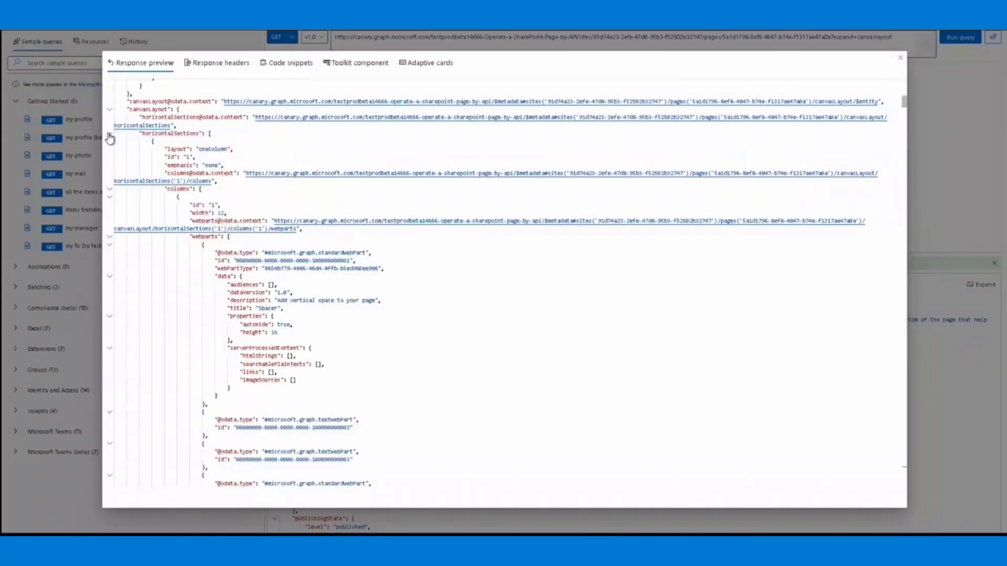
{"action": "mouse_move", "coordinate": [406, 243]}
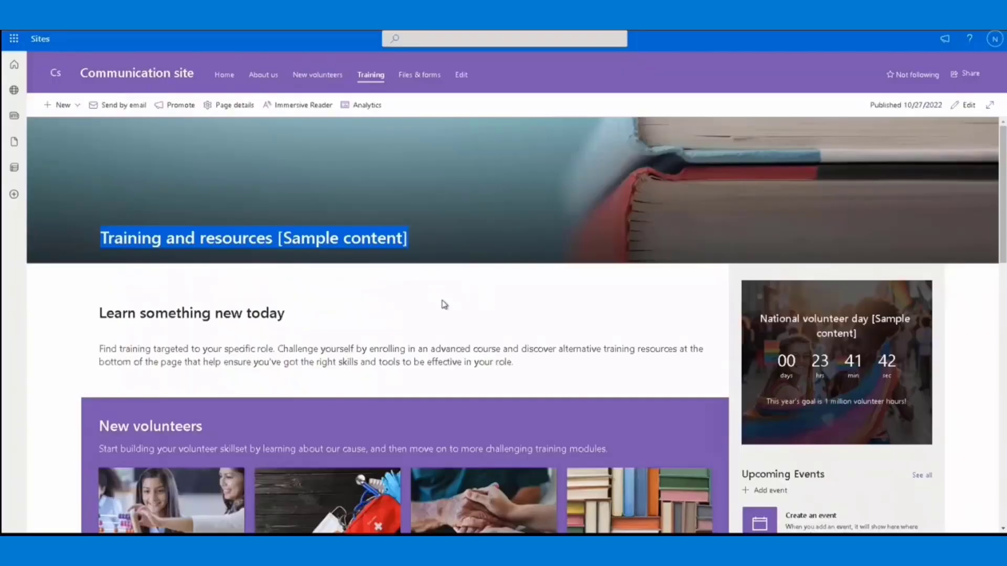
{"action": "scroll", "scroll_direction": "down", "scroll_amount": 3}
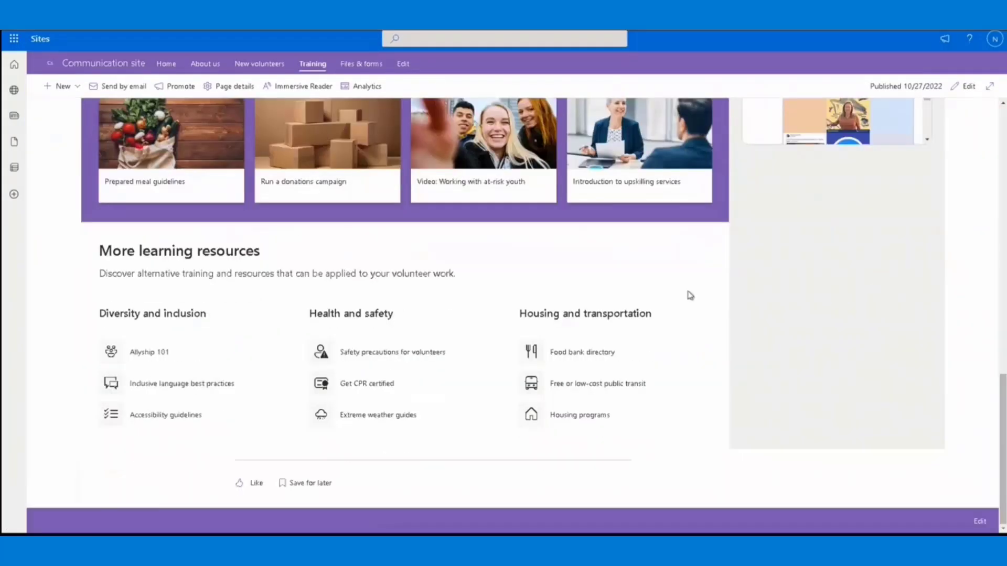
{"action": "mouse_move", "coordinate": [462, 277]}
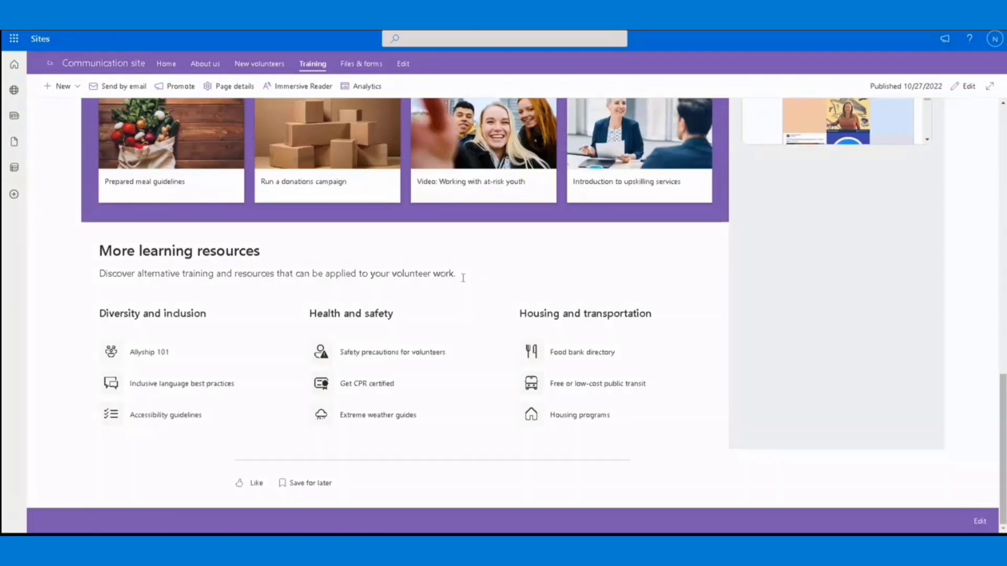
{"action": "scroll", "scroll_direction": "up", "scroll_amount": 3}
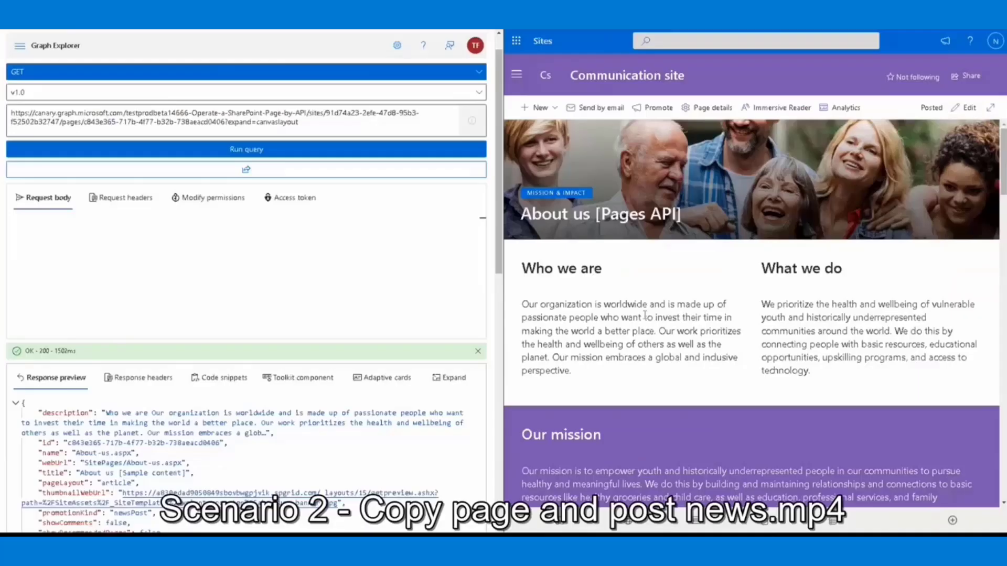
- Rerun the About us page query and enlarge its response to full view
{"action": "scroll", "scroll_direction": "down", "scroll_amount": 3}
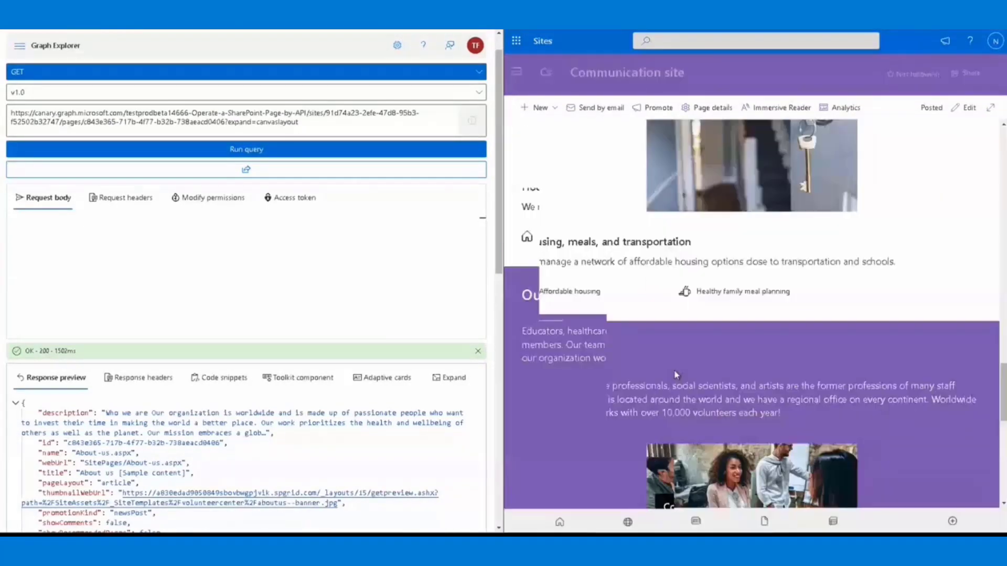
{"action": "scroll", "scroll_direction": "up", "scroll_amount": 3}
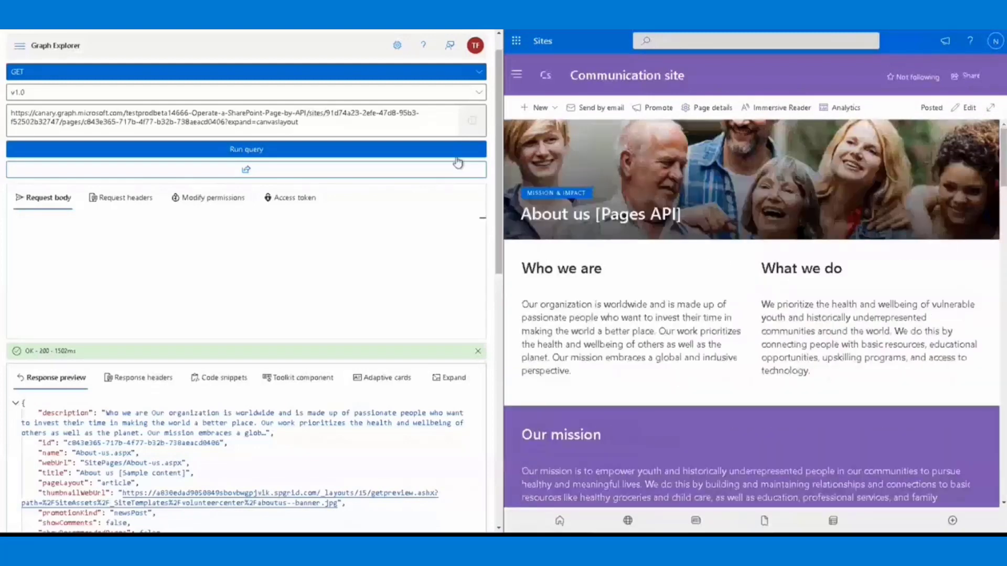
{"action": "left_click", "coordinate": [246, 149]}
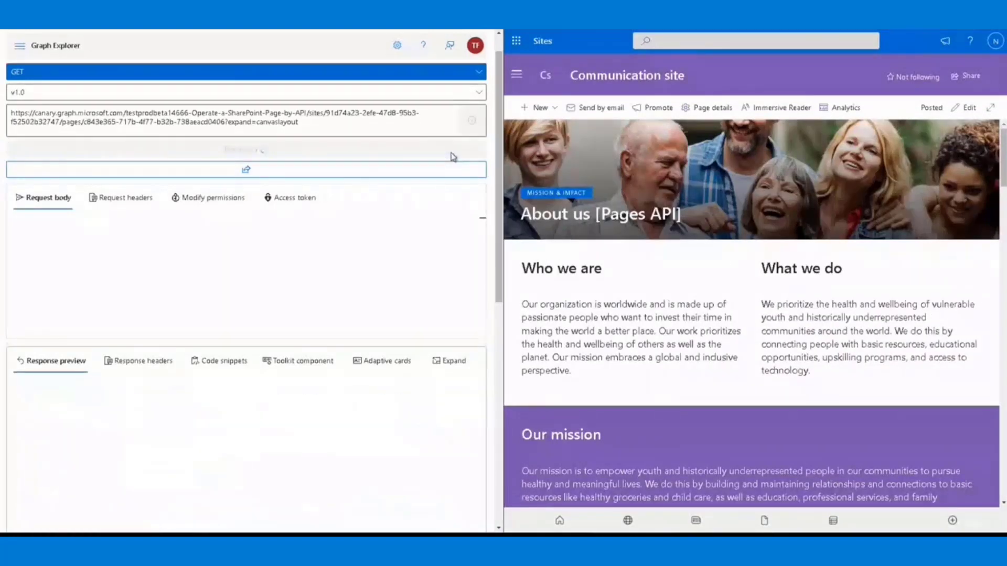
{"action": "left_click", "coordinate": [246, 149]}
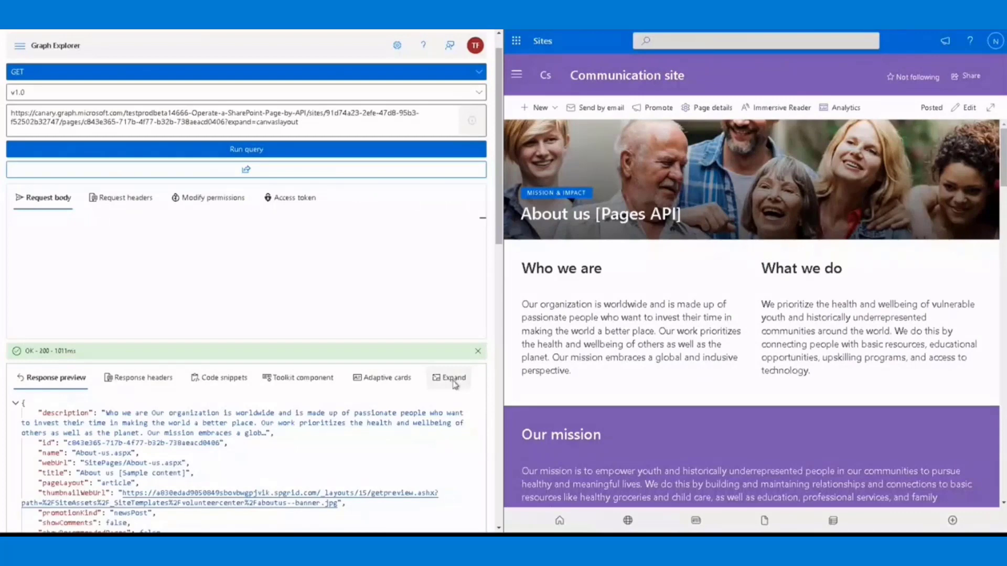
{"action": "left_click", "coordinate": [453, 377]}
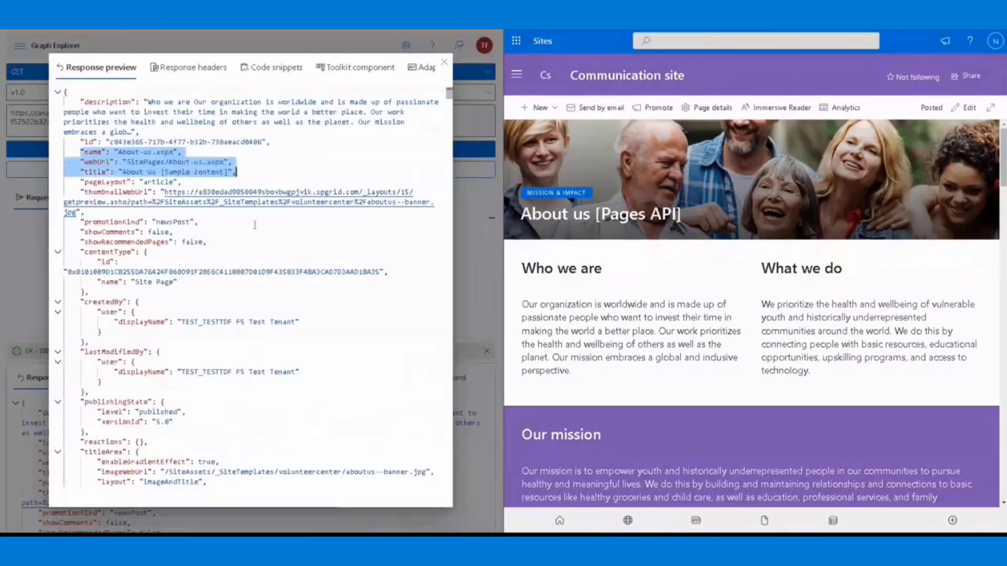
- Review the full About us JSON, then close the enlarged view
{"action": "scroll", "scroll_direction": "down", "scroll_amount": 3}
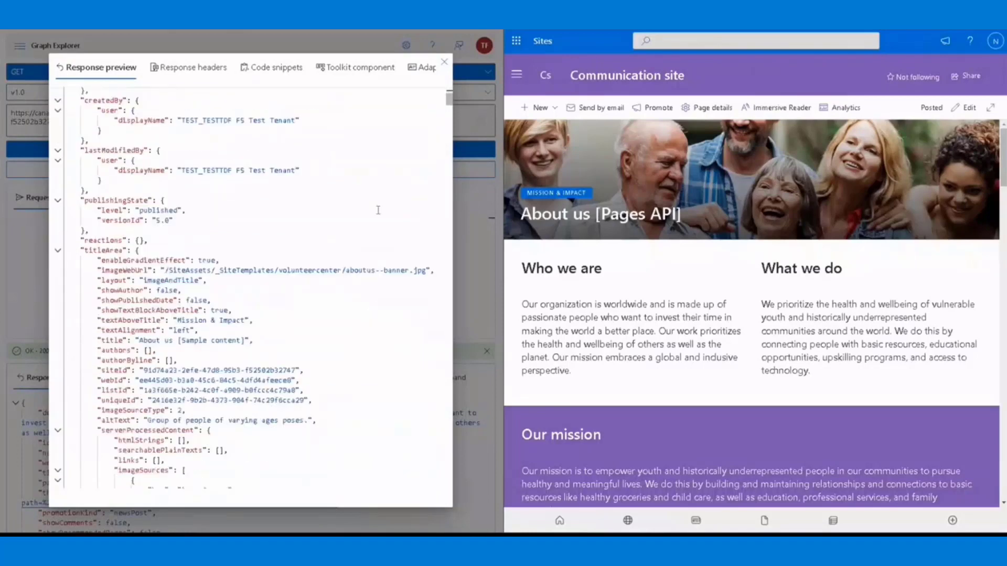
{"action": "scroll", "scroll_direction": "down", "scroll_amount": 3}
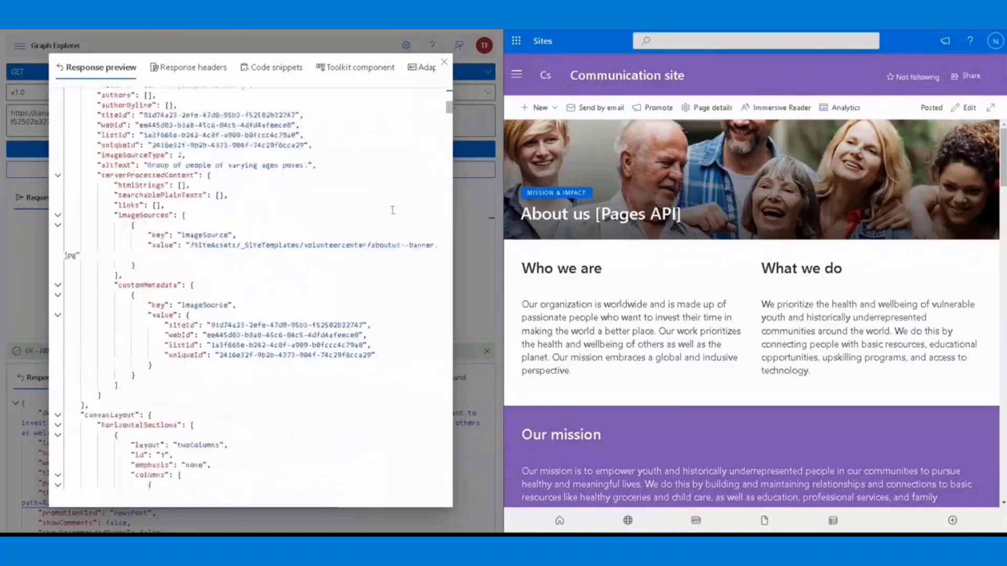
{"action": "scroll", "scroll_direction": "down", "scroll_amount": 3}
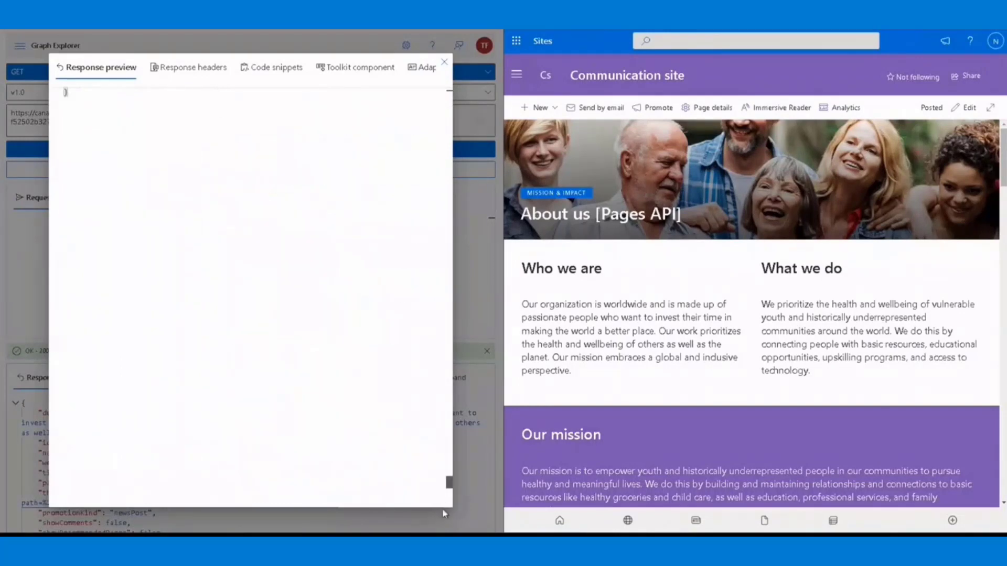
{"action": "scroll", "scroll_direction": "down", "scroll_amount": 3}
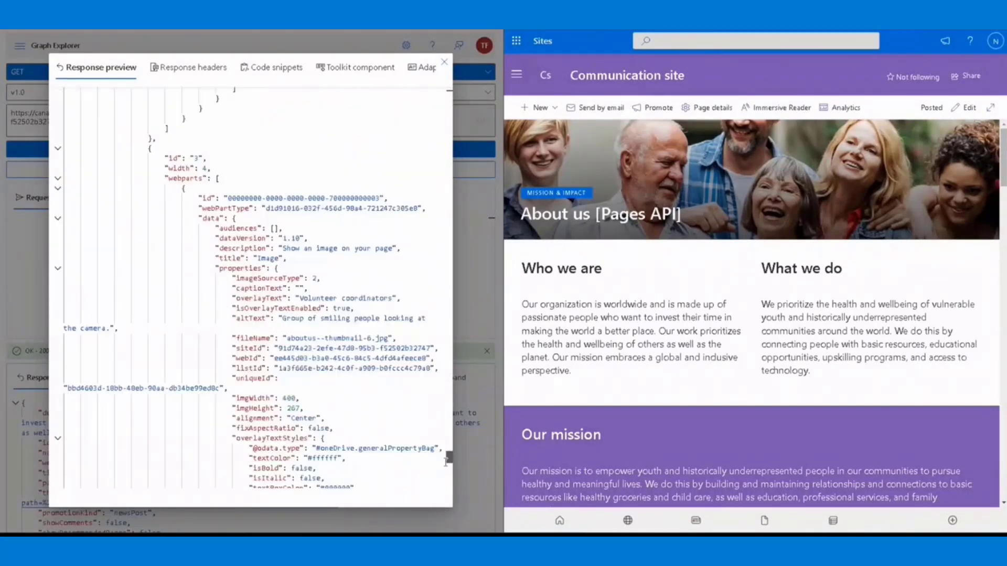
{"action": "scroll", "scroll_direction": "down", "scroll_amount": 3}
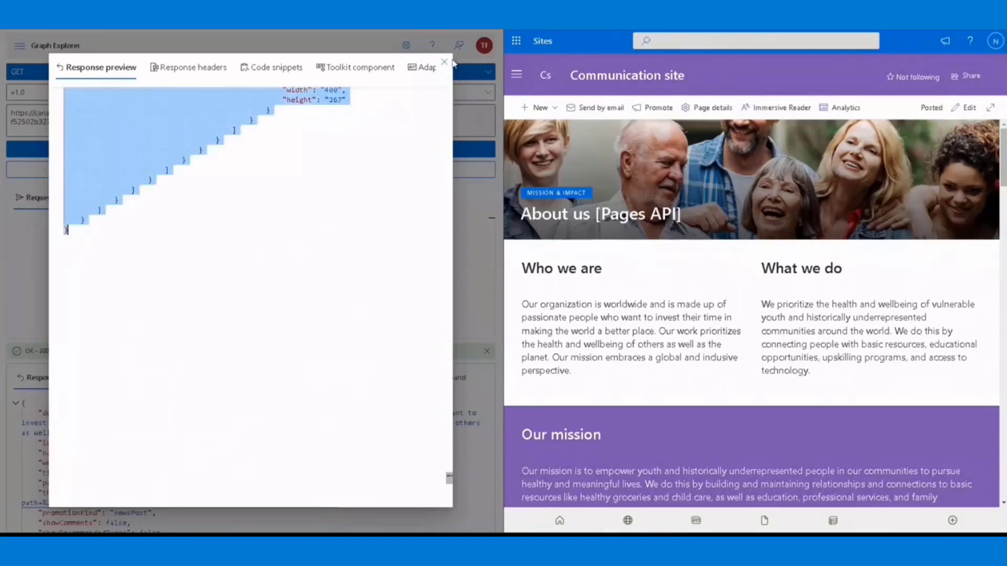
{"action": "left_click", "coordinate": [443, 62]}
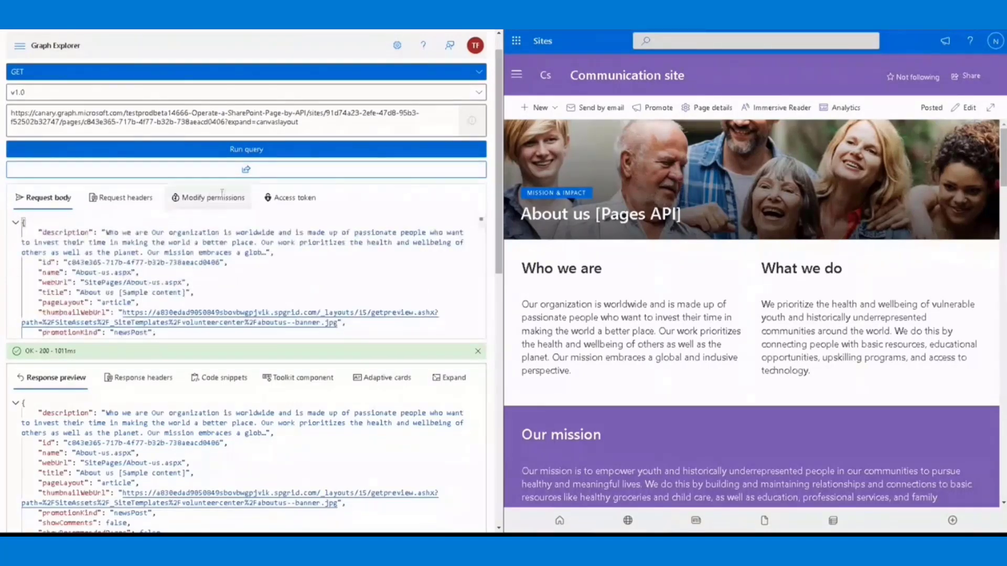
{"action": "left_click", "coordinate": [246, 149]}
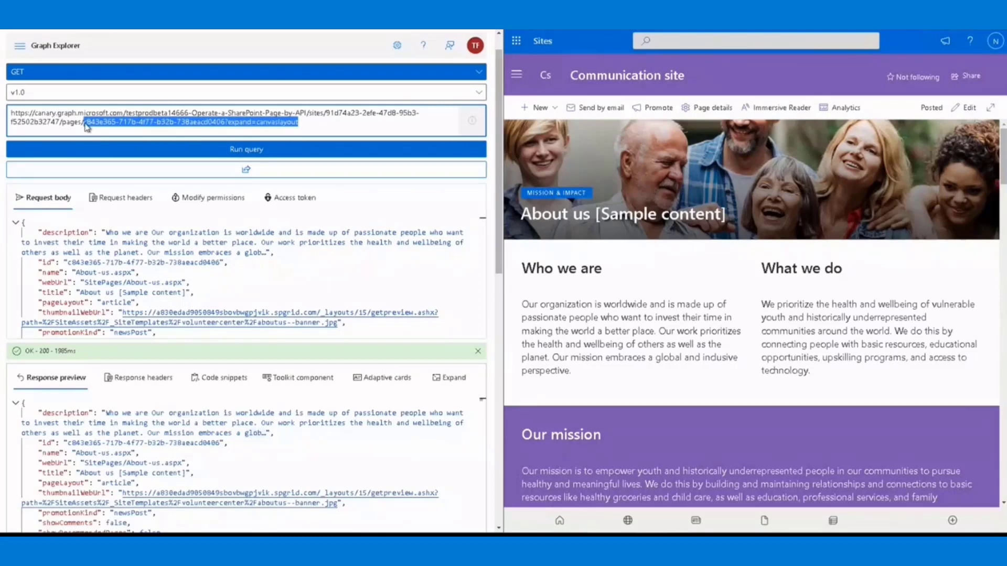
- Send a POST creating a page copy titled 'About us [Pages API]'
{"action": "left_click", "coordinate": [246, 71]}
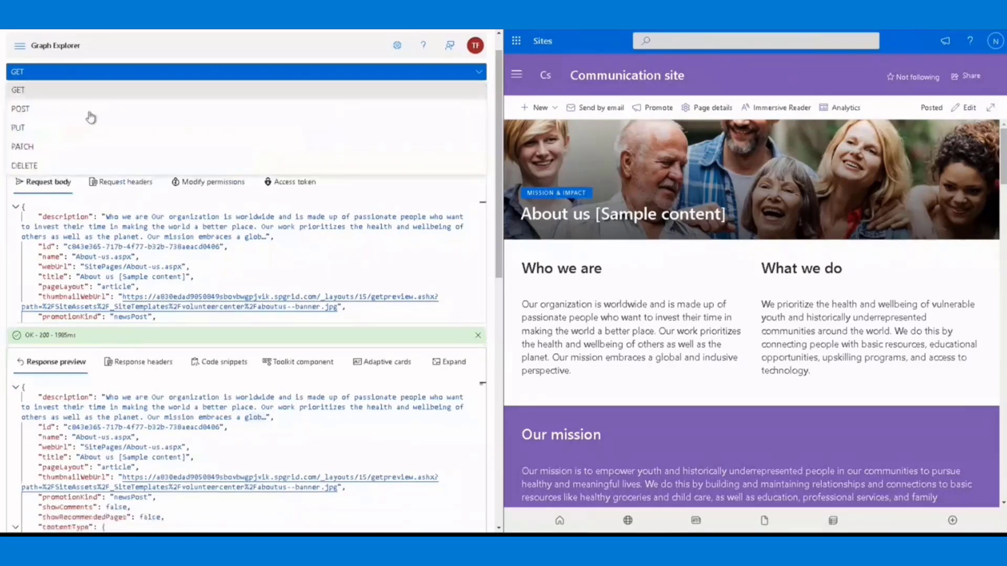
{"action": "left_click", "coordinate": [20, 108]}
{"action": "type", "text": "-2"}
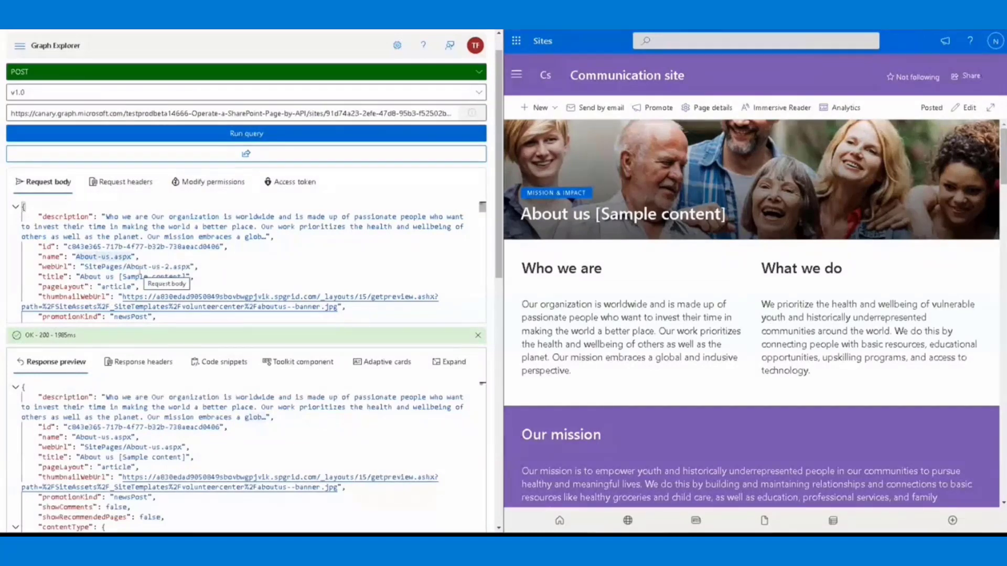
{"action": "double_click", "coordinate": [151, 277]}
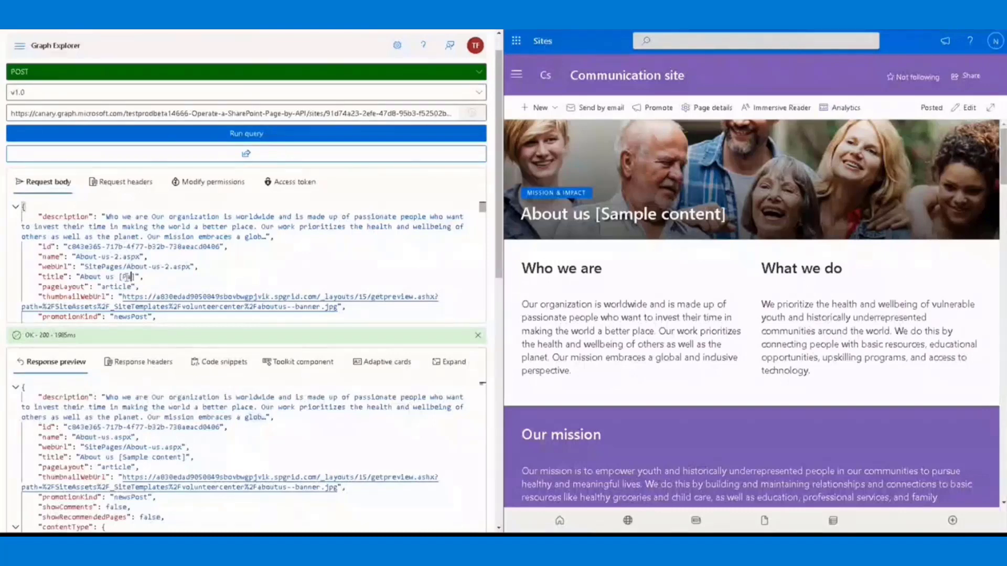
{"action": "type", "text": "Pages API"}
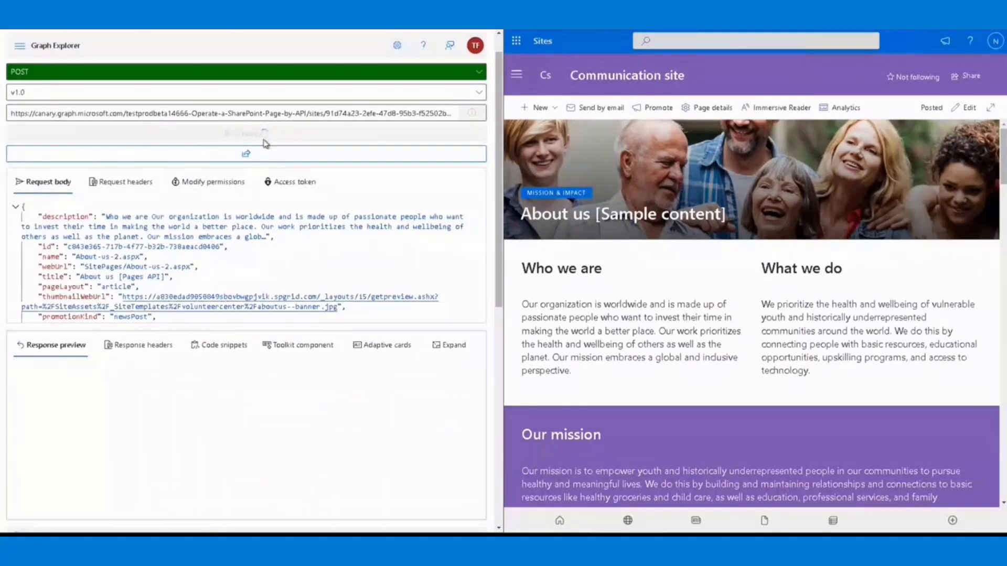
{"action": "left_click", "coordinate": [246, 134]}
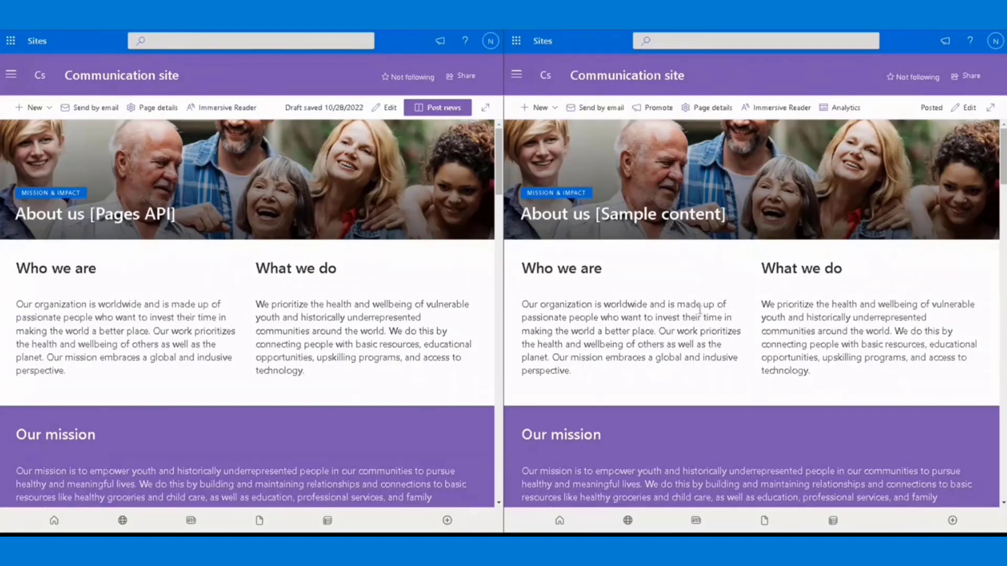
- Compare the draft 'About us [Pages API]' sections against the original, with Graph Explorer back alongside
{"action": "scroll", "scroll_direction": "down", "scroll_amount": 3}
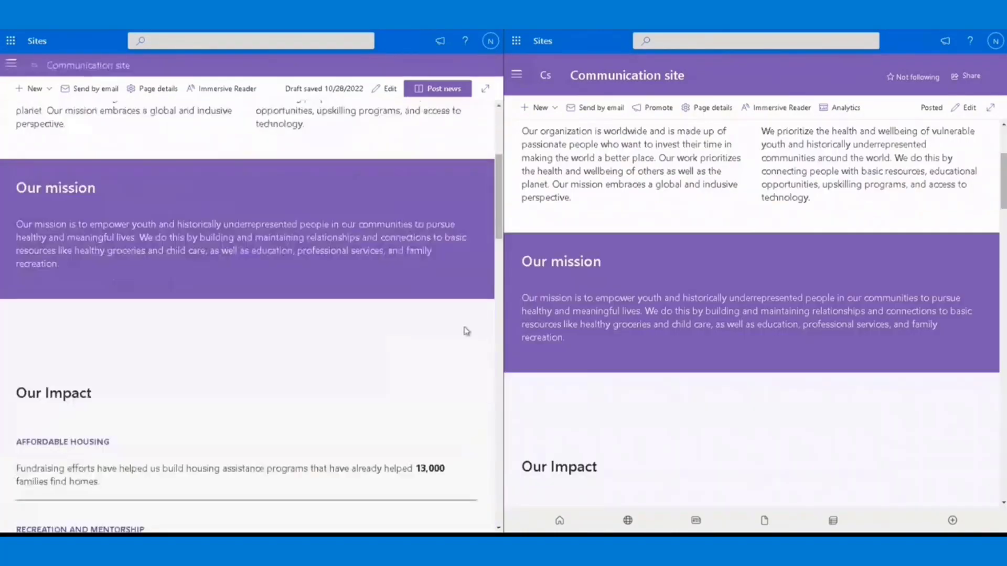
{"action": "scroll", "scroll_direction": "down", "scroll_amount": 3}
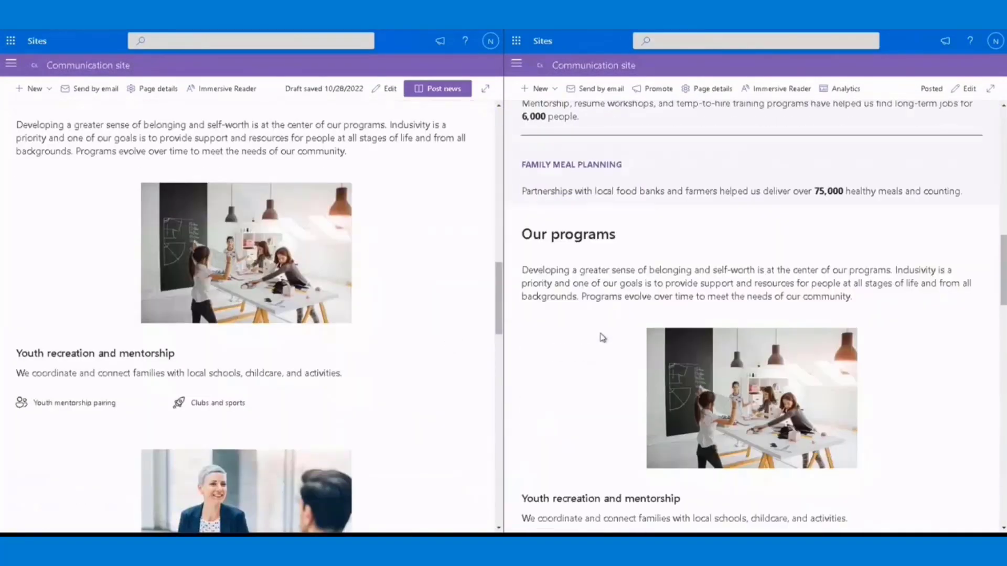
{"action": "scroll", "scroll_direction": "down", "scroll_amount": 3}
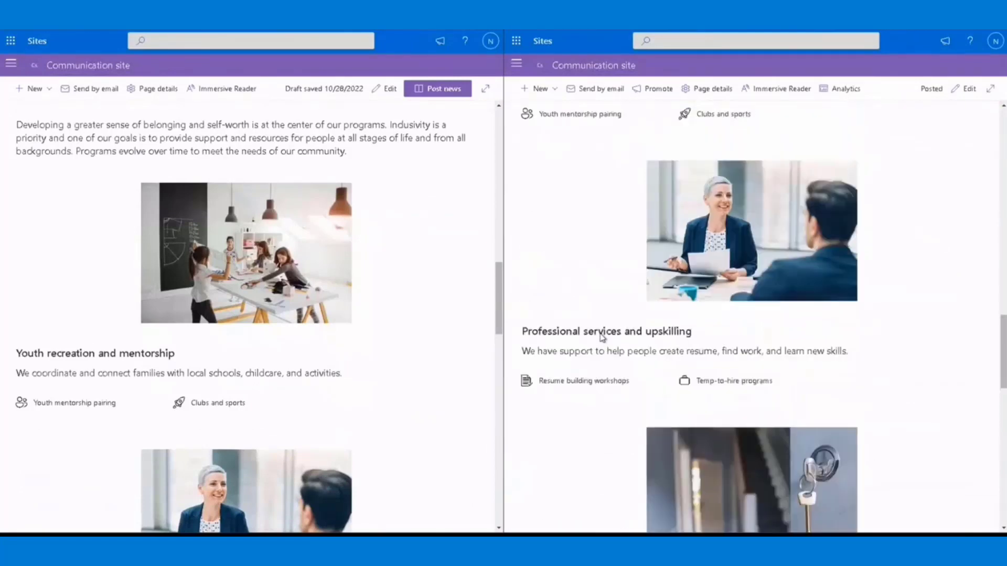
{"action": "scroll", "scroll_direction": "down", "scroll_amount": 3}
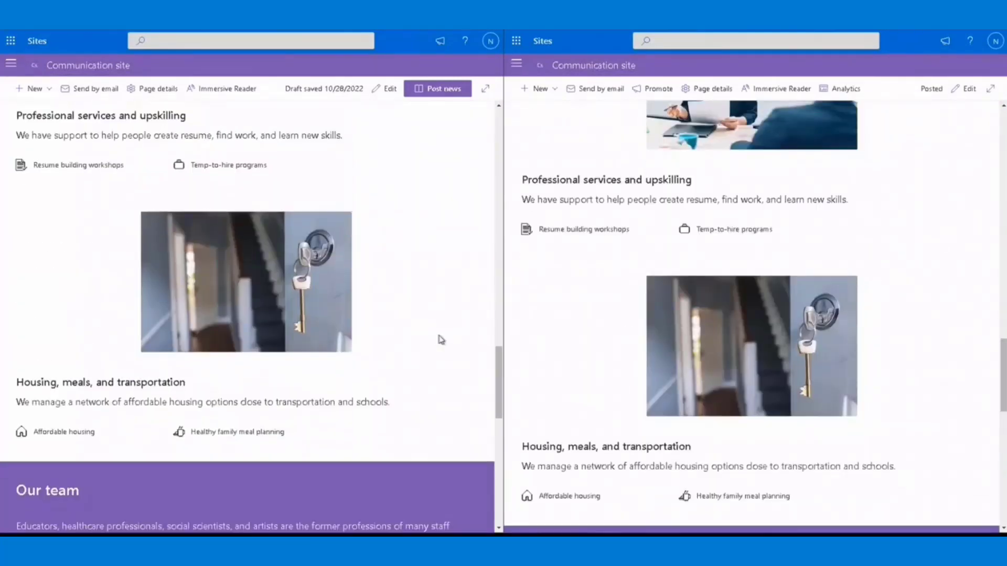
{"action": "scroll", "scroll_direction": "down", "scroll_amount": 3}
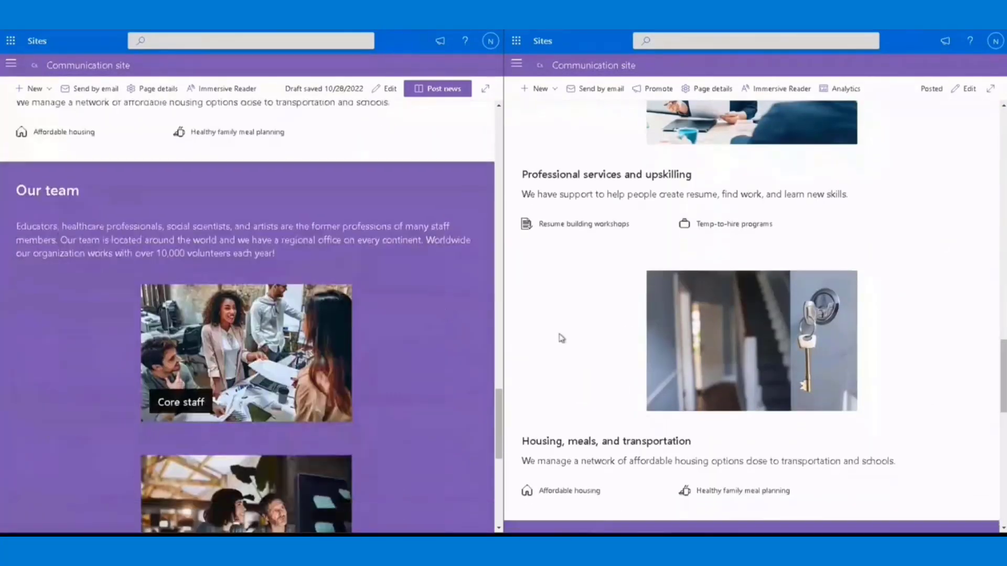
{"action": "scroll", "scroll_direction": "down", "scroll_amount": 3}
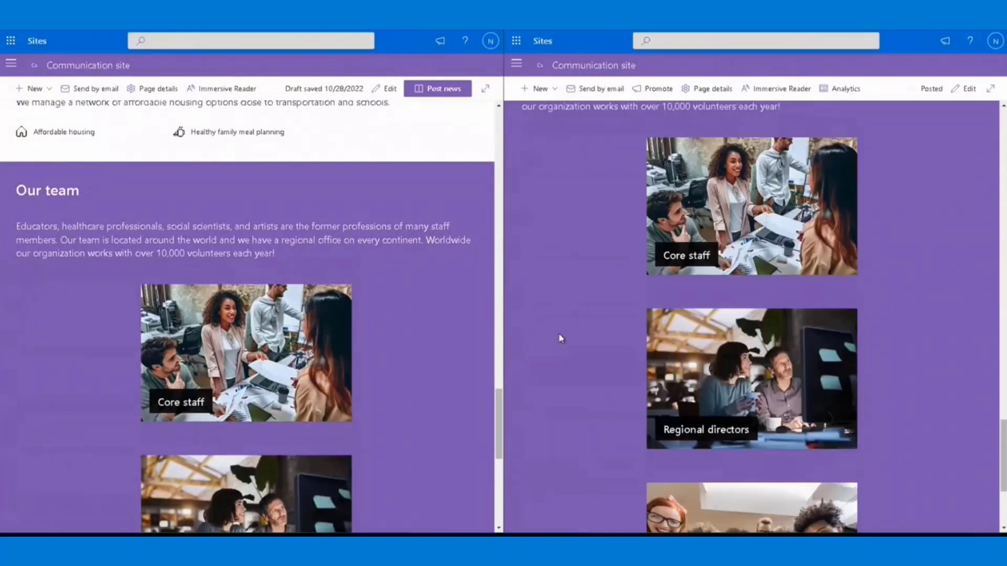
{"action": "scroll", "scroll_direction": "down", "scroll_amount": 3}
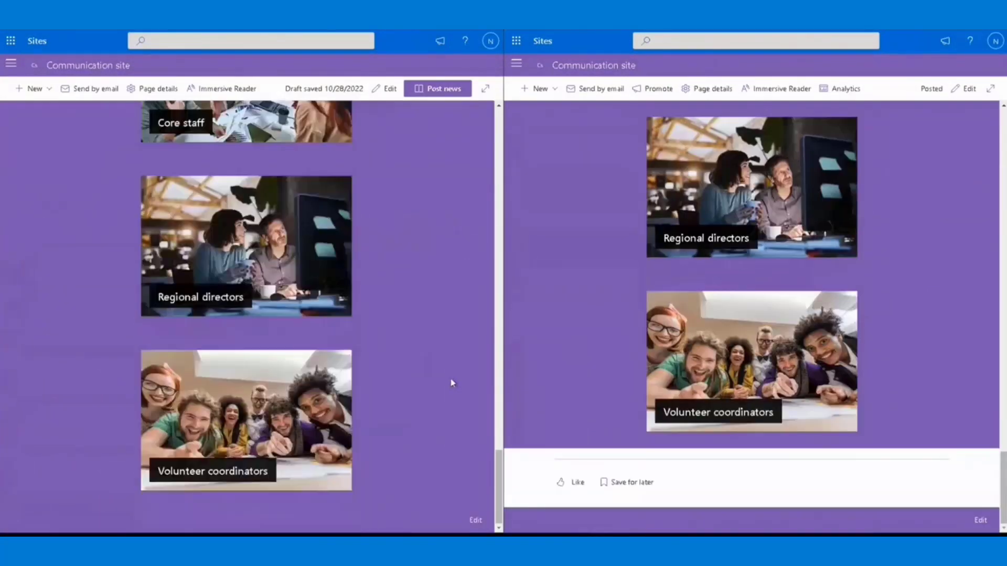
{"action": "scroll", "scroll_direction": "up", "scroll_amount": 3}
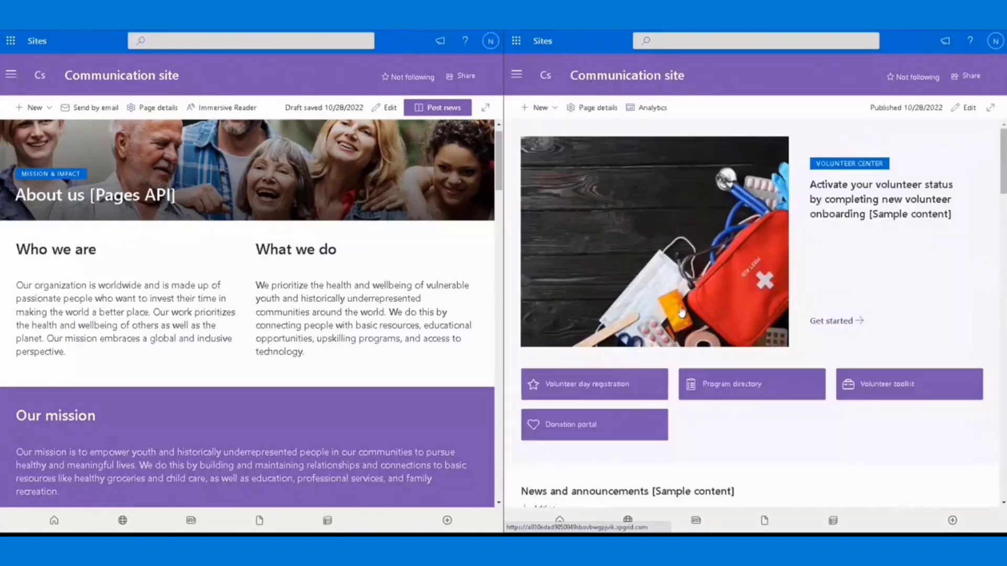
{"action": "scroll", "scroll_direction": "down", "scroll_amount": 3}
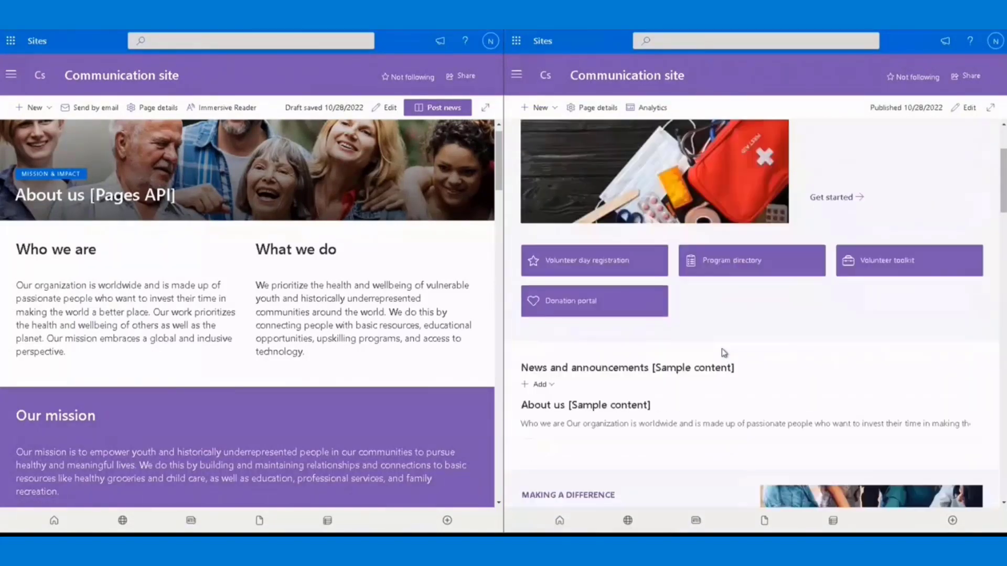
{"action": "scroll", "scroll_direction": "down", "scroll_amount": 3}
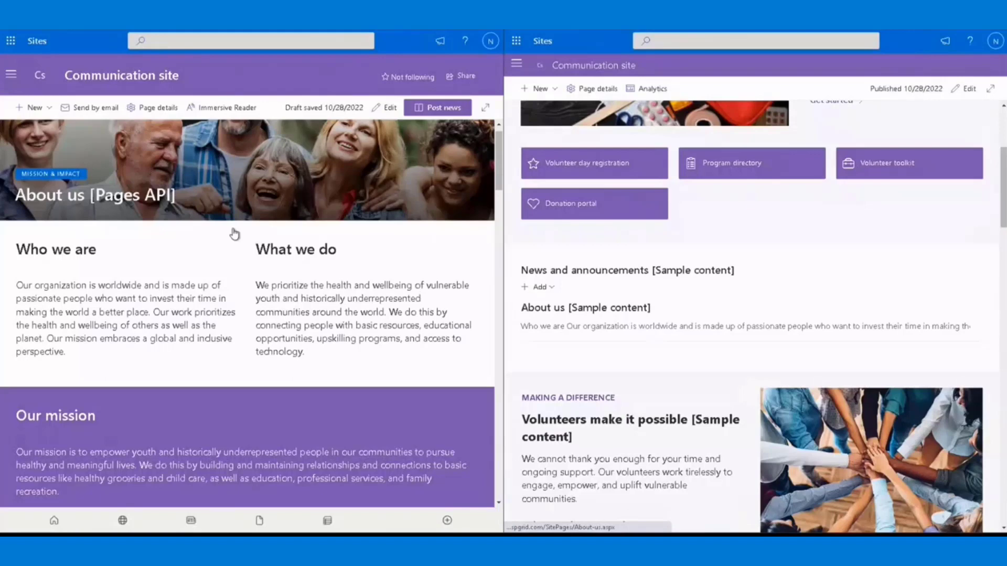
{"action": "left_click", "coordinate": [246, 133]}
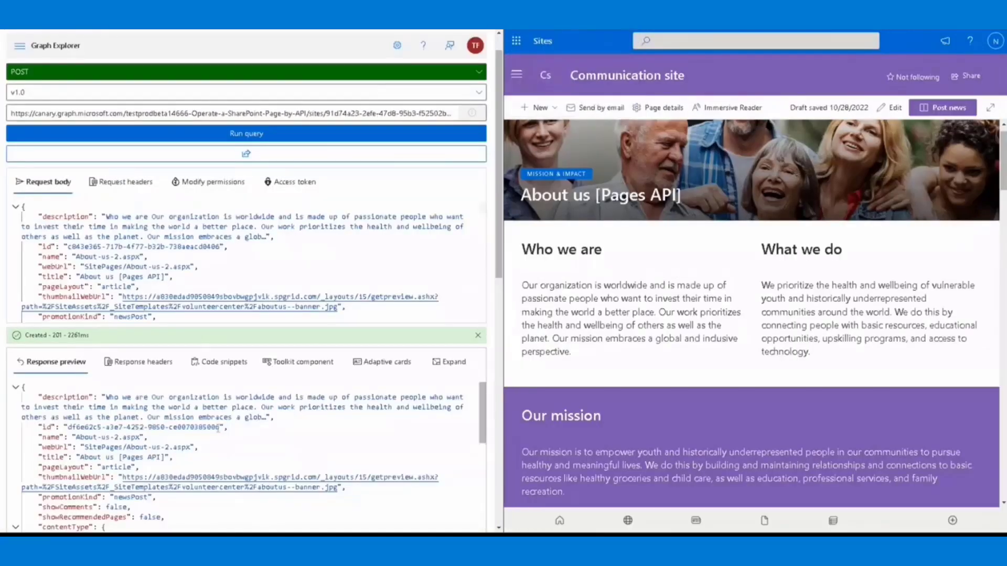
- Publish the copied page via its page id plus /publish and check it in the site news
{"action": "double_click", "coordinate": [135, 427]}
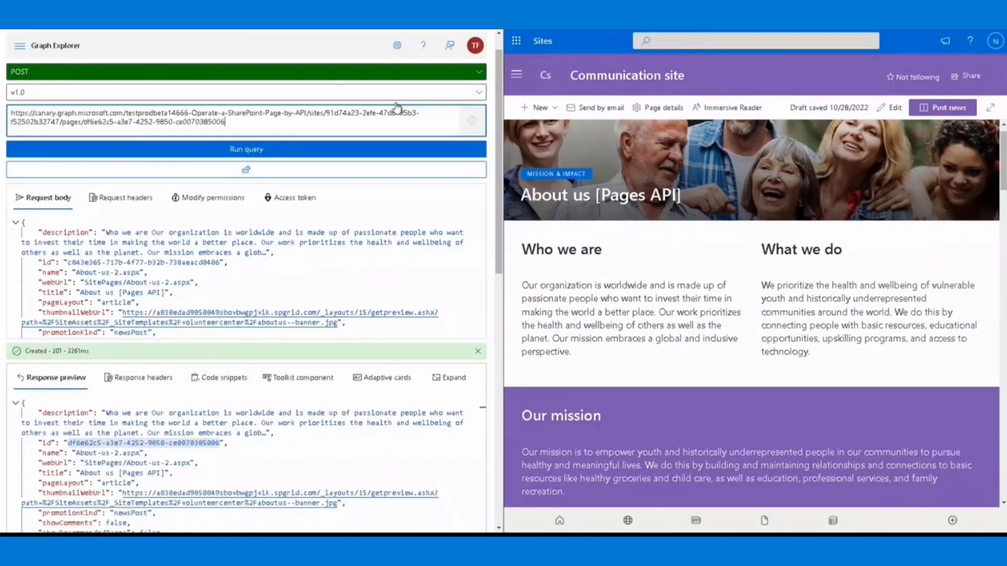
{"action": "type", "text": "/publish"}
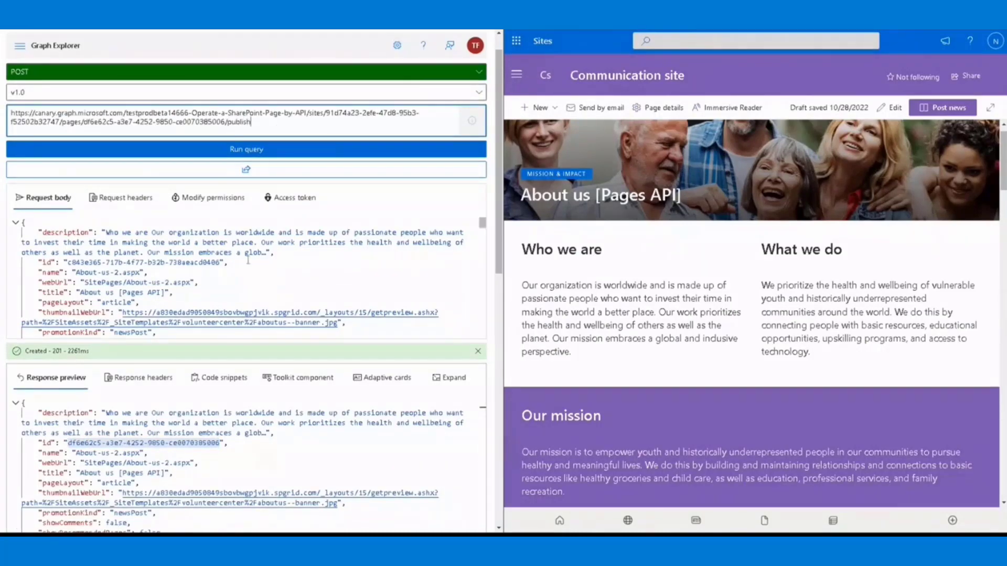
{"action": "left_click", "coordinate": [245, 149]}
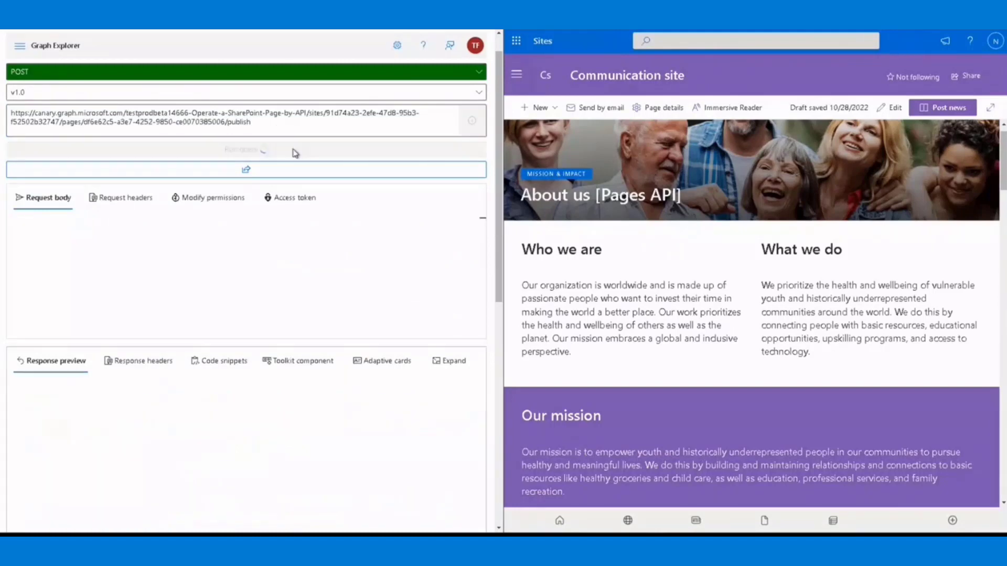
{"action": "left_click", "coordinate": [245, 149]}
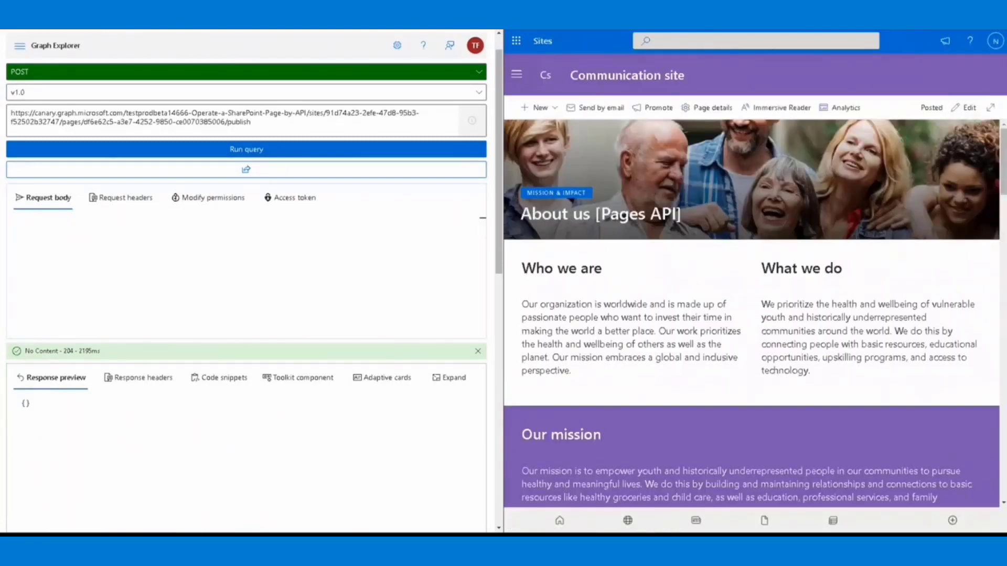
{"action": "scroll", "scroll_direction": "down", "scroll_amount": 3}
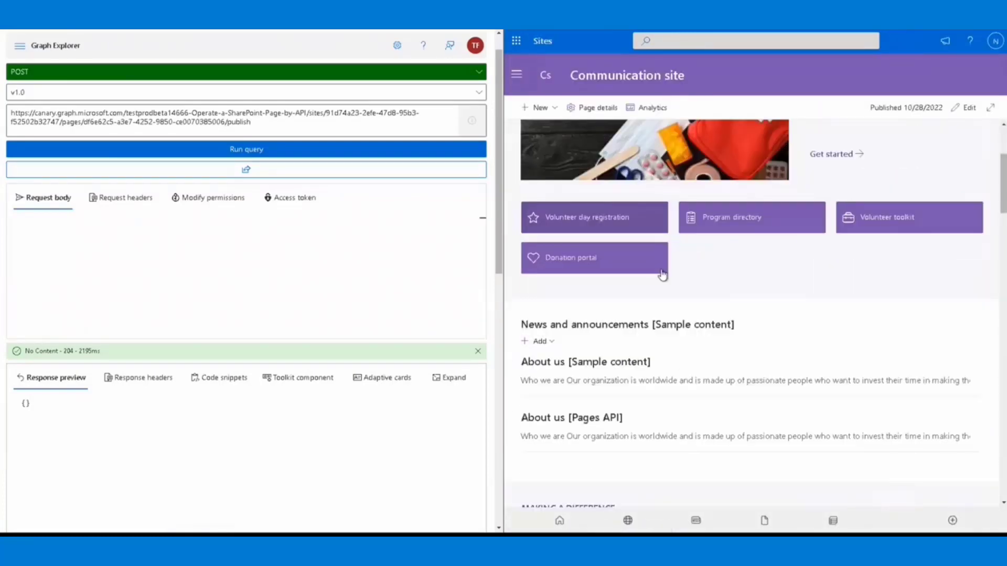
{"action": "scroll", "scroll_direction": "down", "scroll_amount": 3}
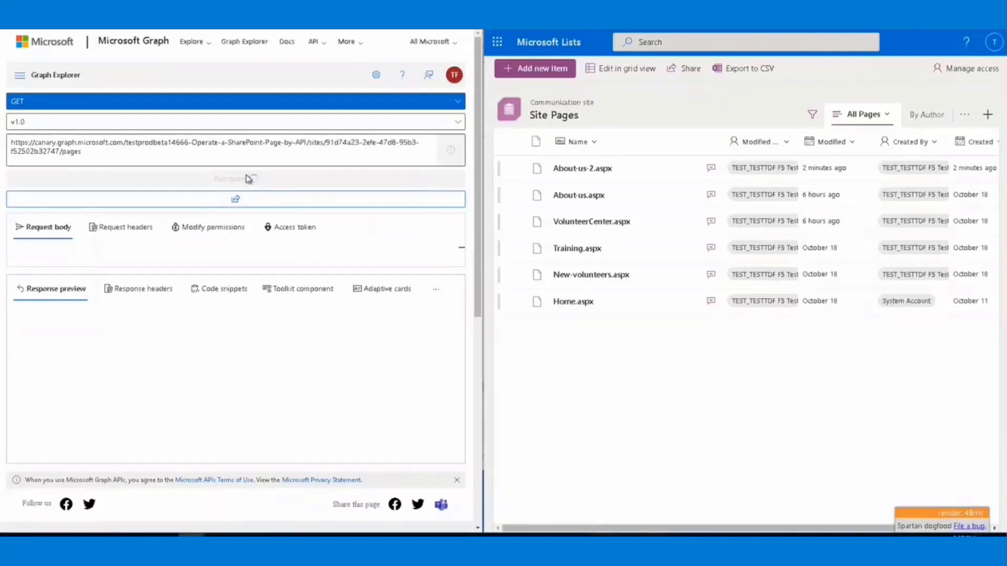
- Run the GET pages query and browse the listed site pages
{"action": "left_click", "coordinate": [235, 178]}
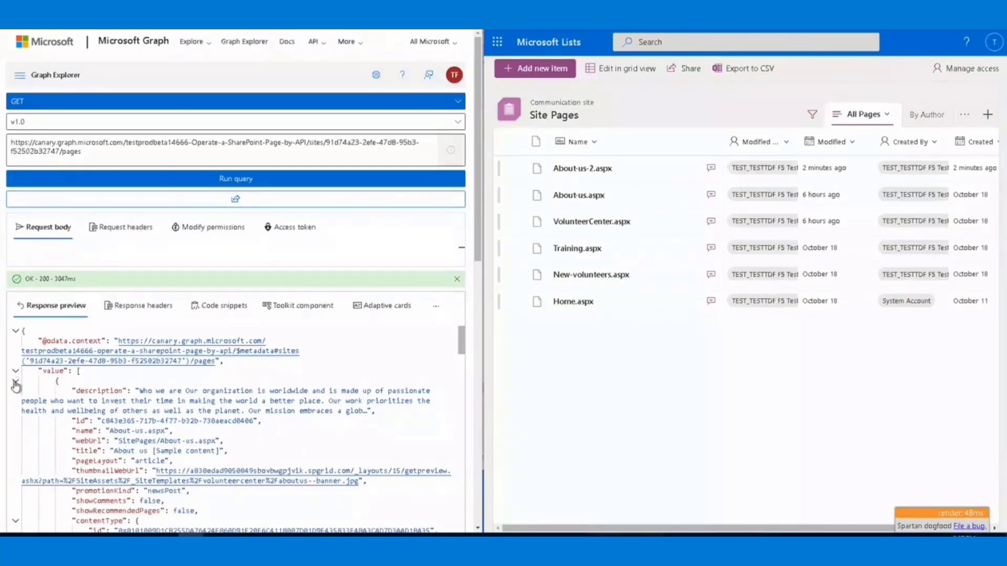
{"action": "left_click", "coordinate": [15, 371]}
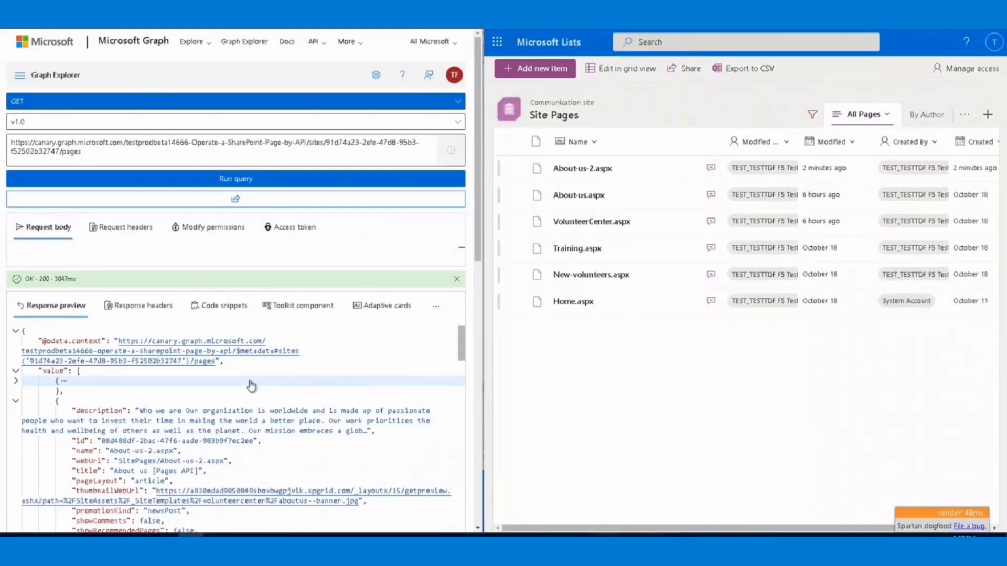
{"action": "scroll", "scroll_direction": "down", "scroll_amount": 3}
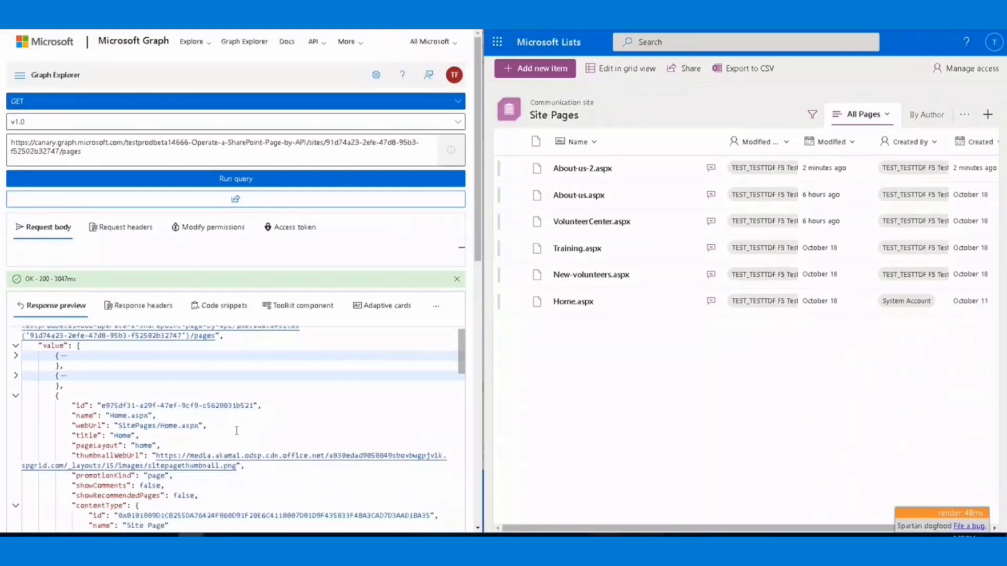
{"action": "scroll", "scroll_direction": "down", "scroll_amount": 3}
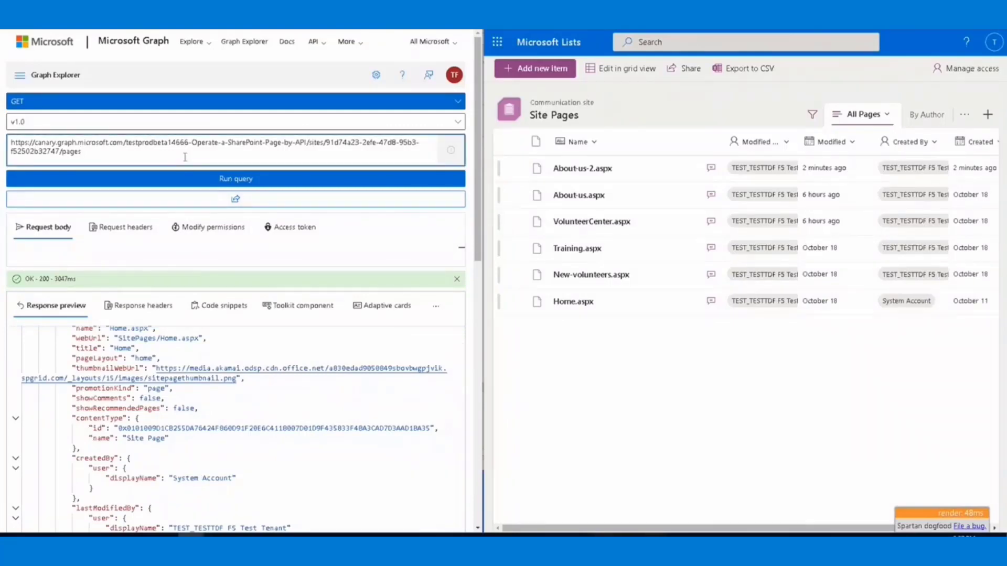
- Limit the pages query with ?select=id,name and rerun it
{"action": "type", "text": "?se"}
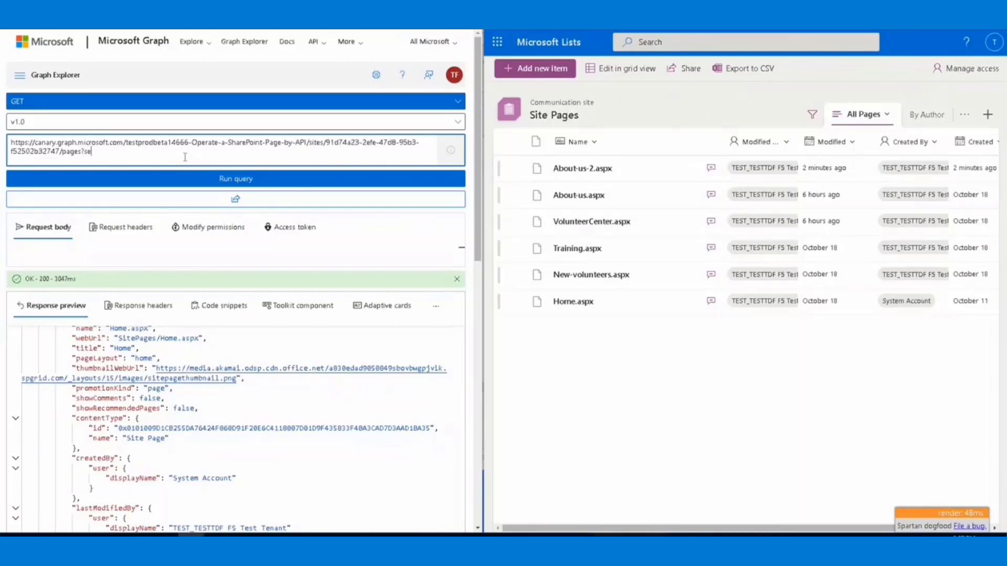
{"action": "type", "text": "lect="}
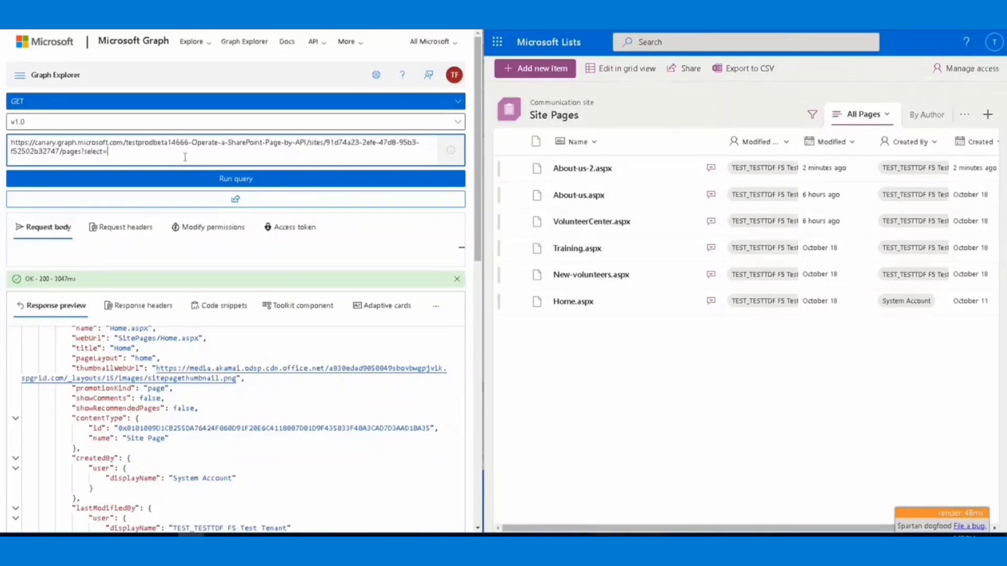
{"action": "type", "text": "id,name"}
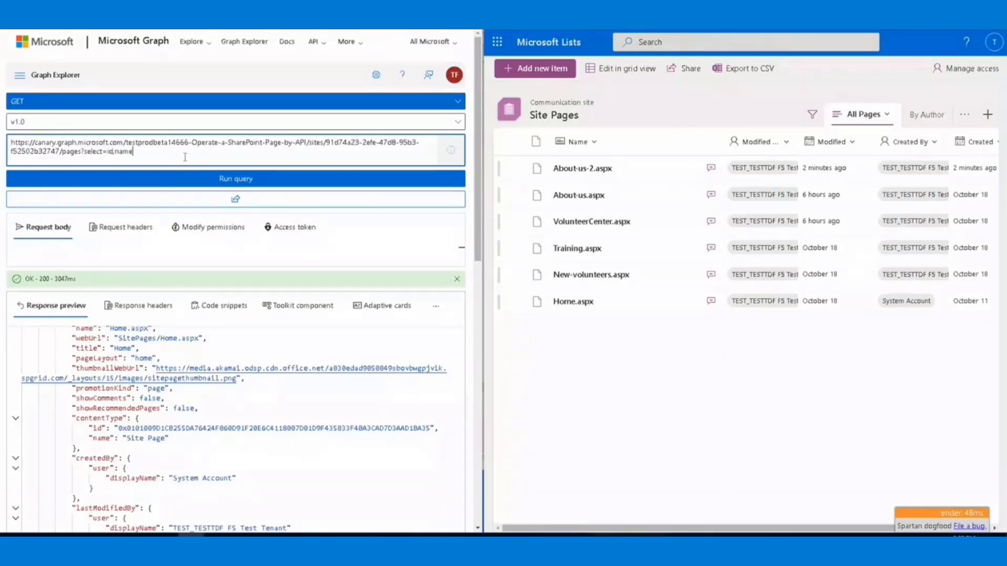
{"action": "left_click", "coordinate": [235, 179]}
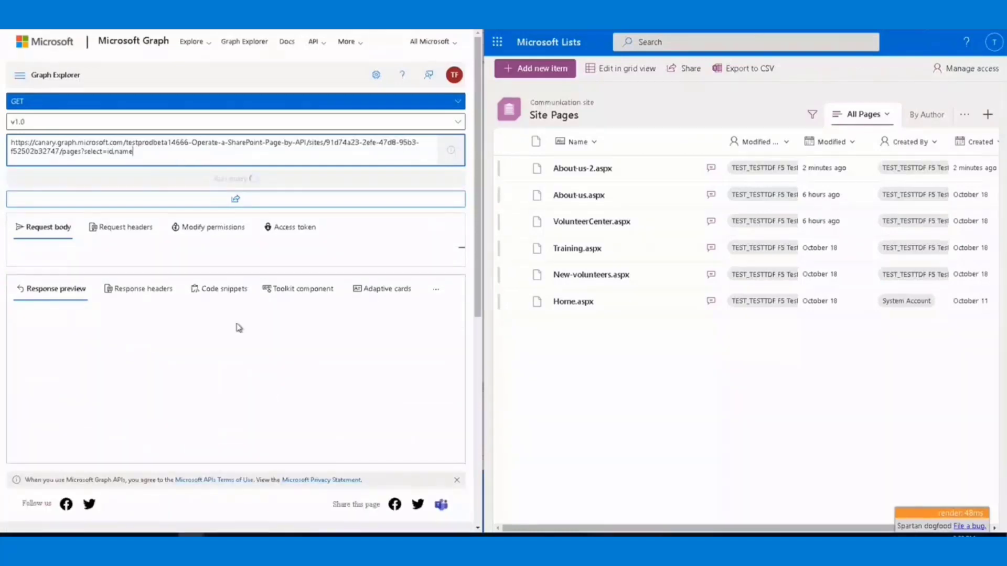
{"action": "left_click", "coordinate": [235, 178]}
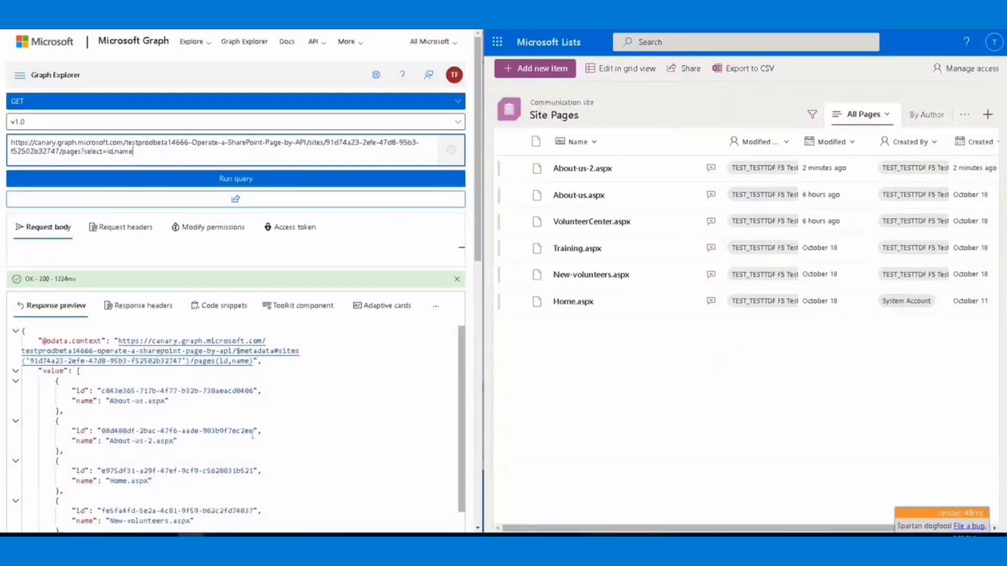
{"action": "left_click", "coordinate": [515, 169]}
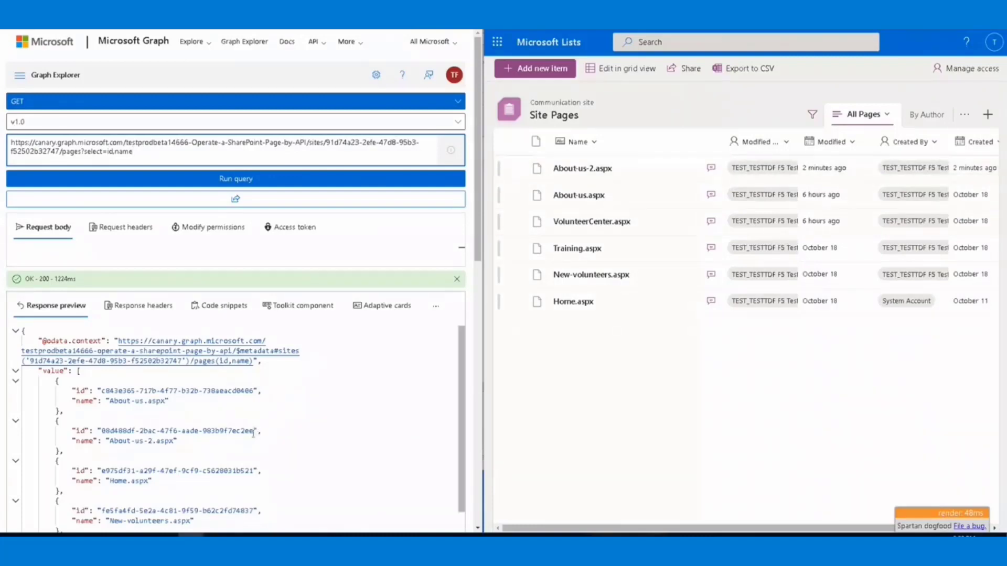
- Delete About-us-2.aspx (id 08d488df-2bac-47f6-aade-983b9f7ec2ee) with a DELETE request
{"action": "double_click", "coordinate": [179, 431]}
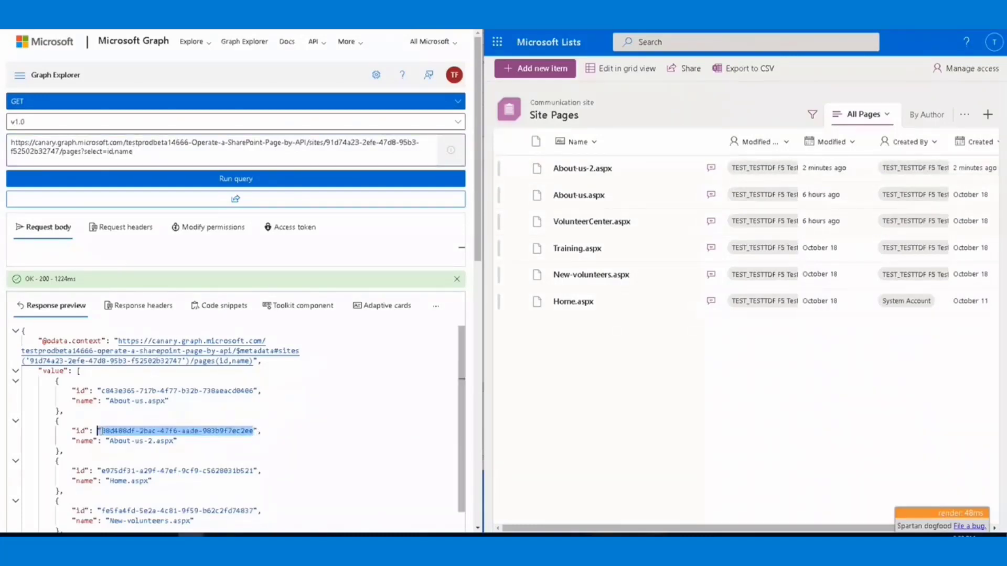
{"action": "mouse_move", "coordinate": [344, 340]}
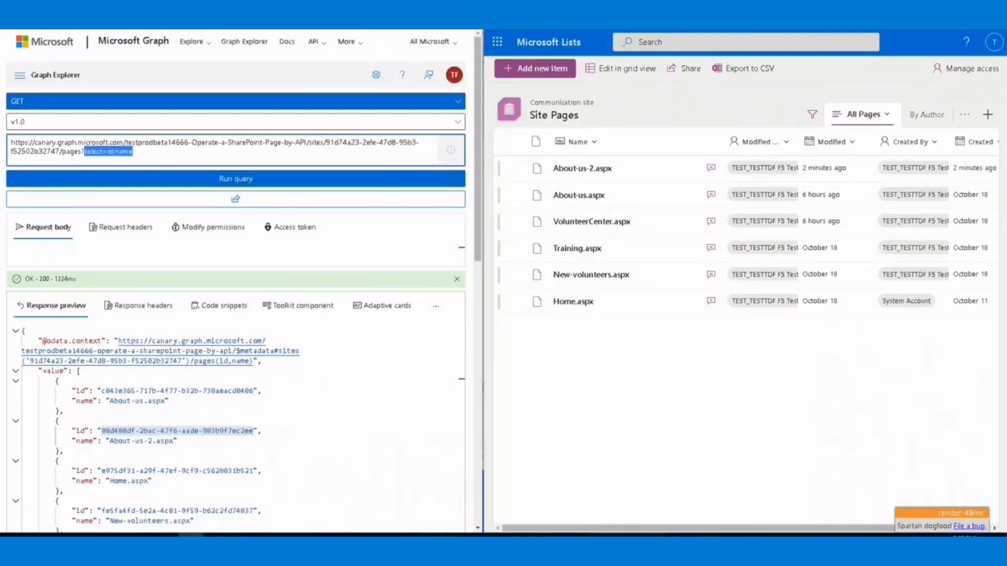
{"action": "type", "text": "08d488df-2bac-47f6-aade-983b9f7ec2ee"}
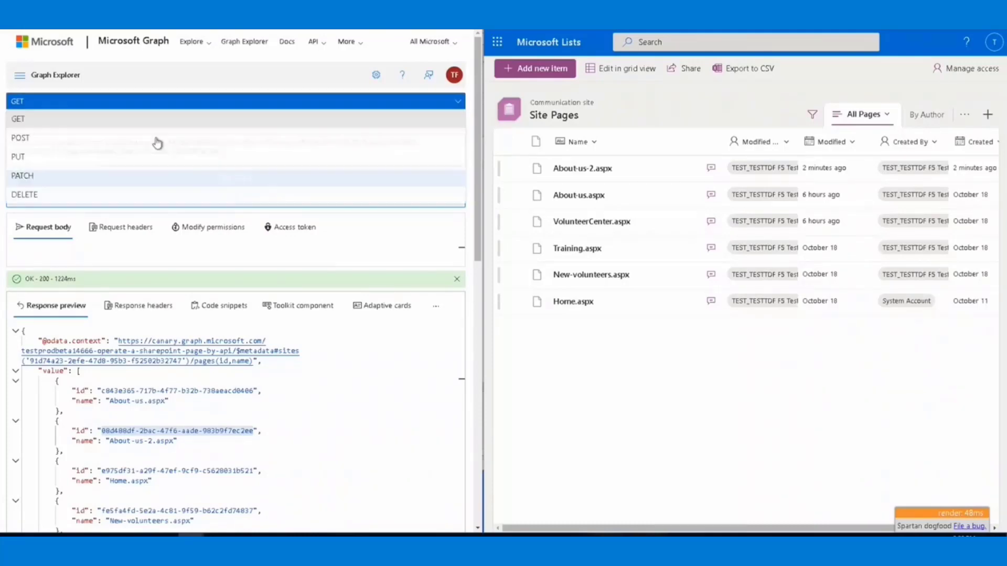
{"action": "left_click", "coordinate": [25, 195]}
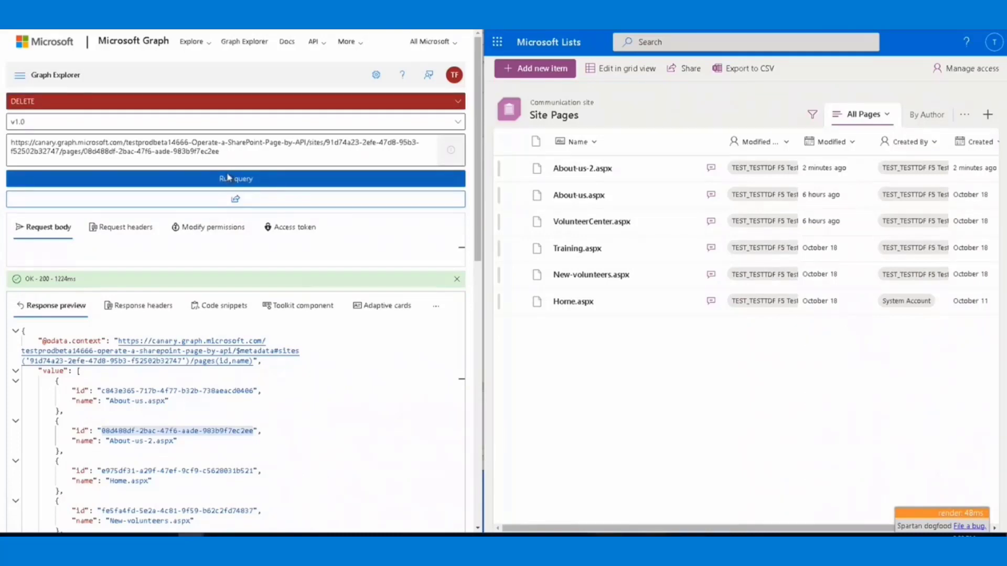
{"action": "left_click", "coordinate": [235, 178]}
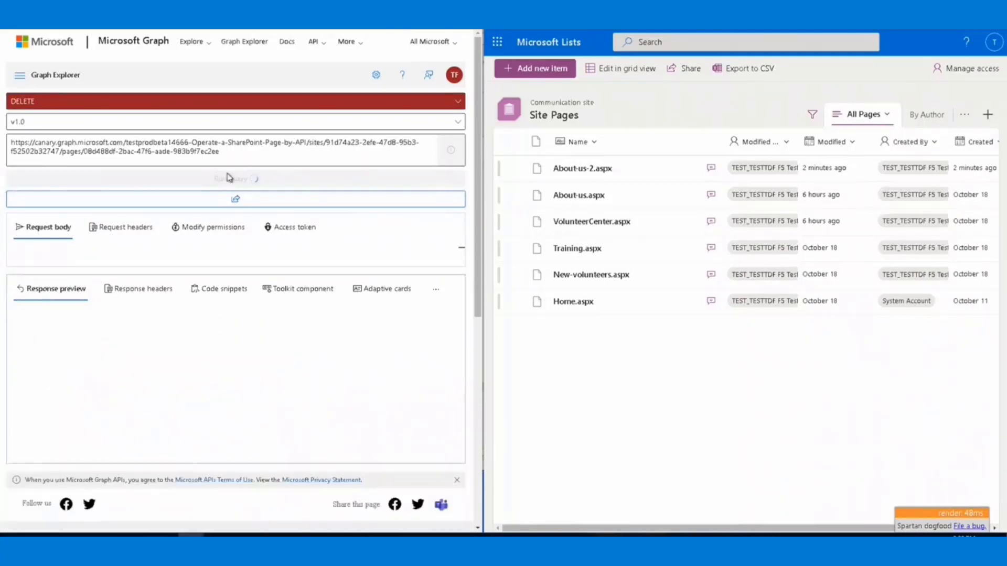
{"action": "left_click", "coordinate": [235, 178]}
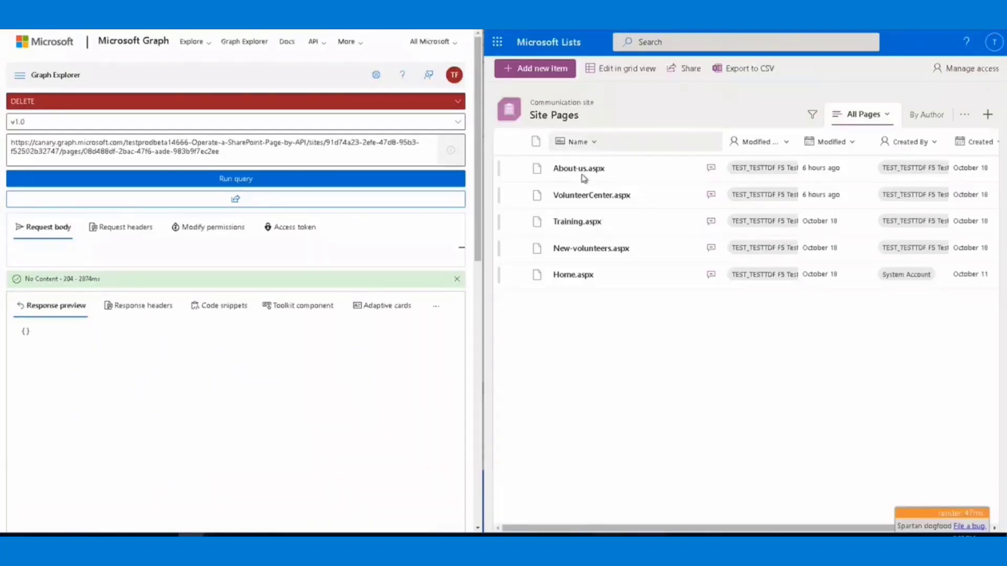
{"action": "mouse_move", "coordinate": [657, 128]}
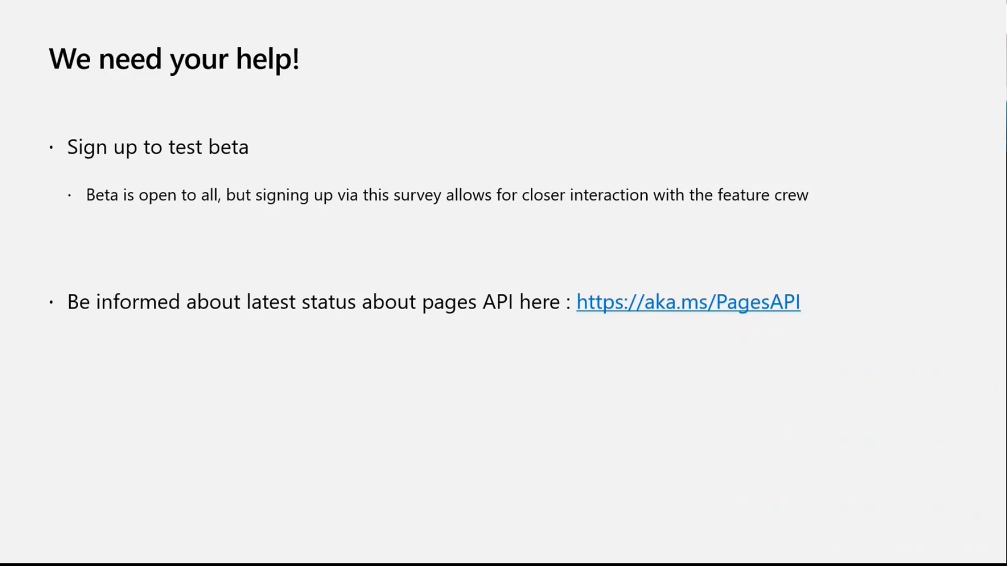
{"action": "mouse_move", "coordinate": [4, 385]}
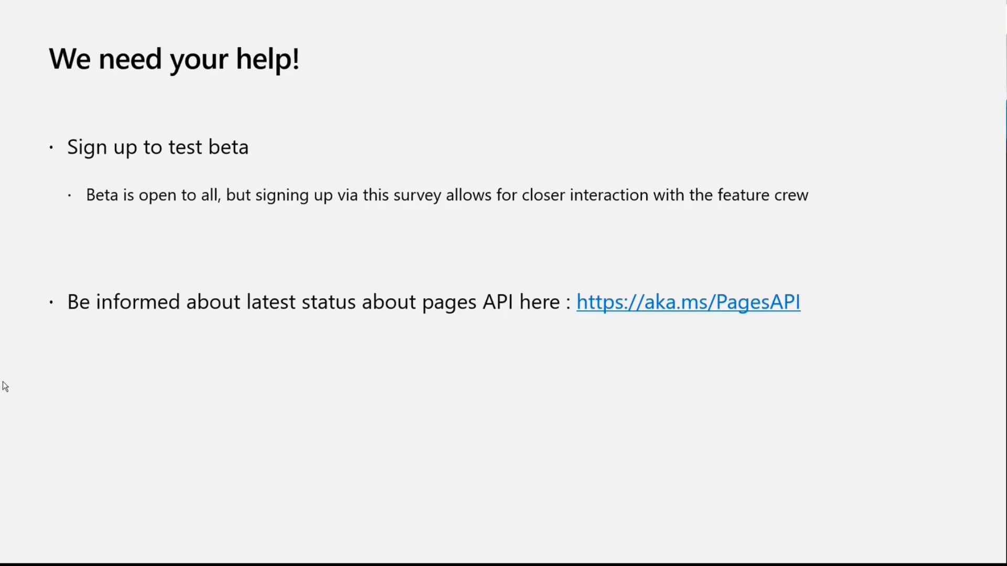